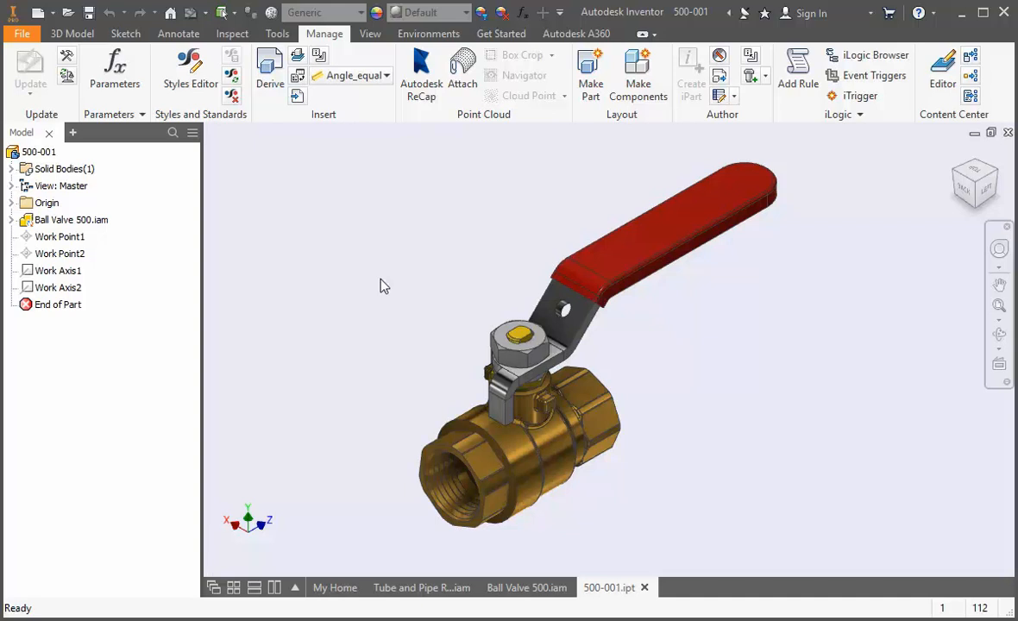
mouse_move(376, 511)
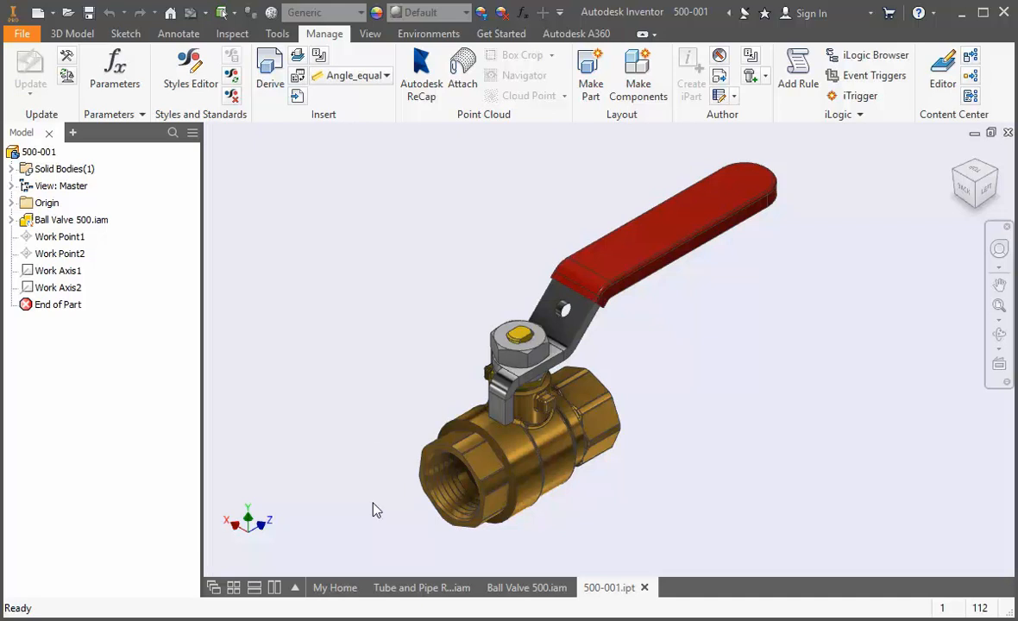
- Activate the Self Draining Only level of detail in the Tube and Pipe routed assembly
click(424, 587)
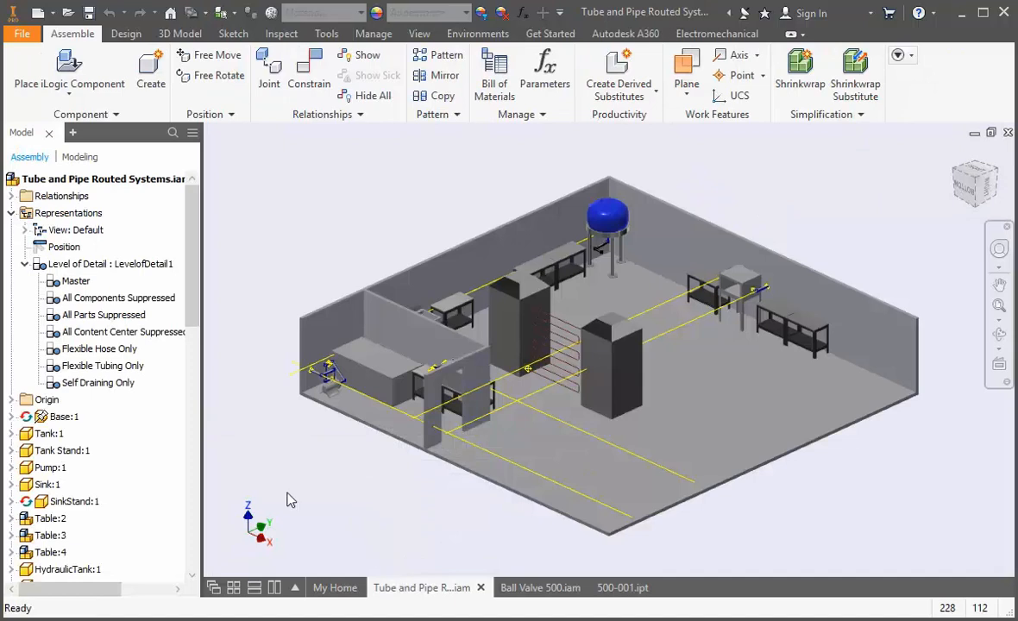
click(97, 384)
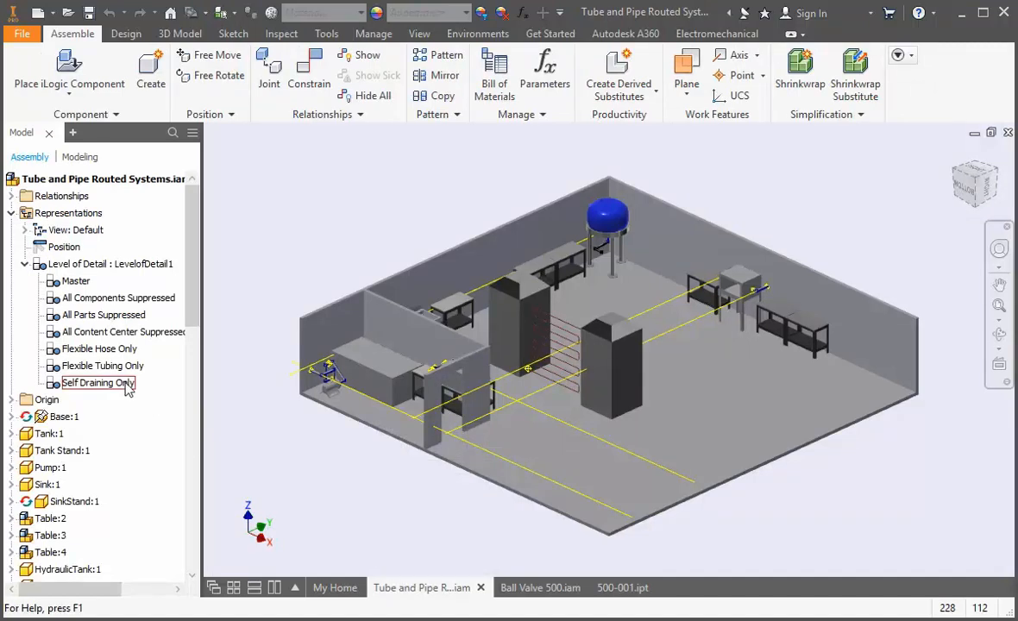
double_click(97, 383)
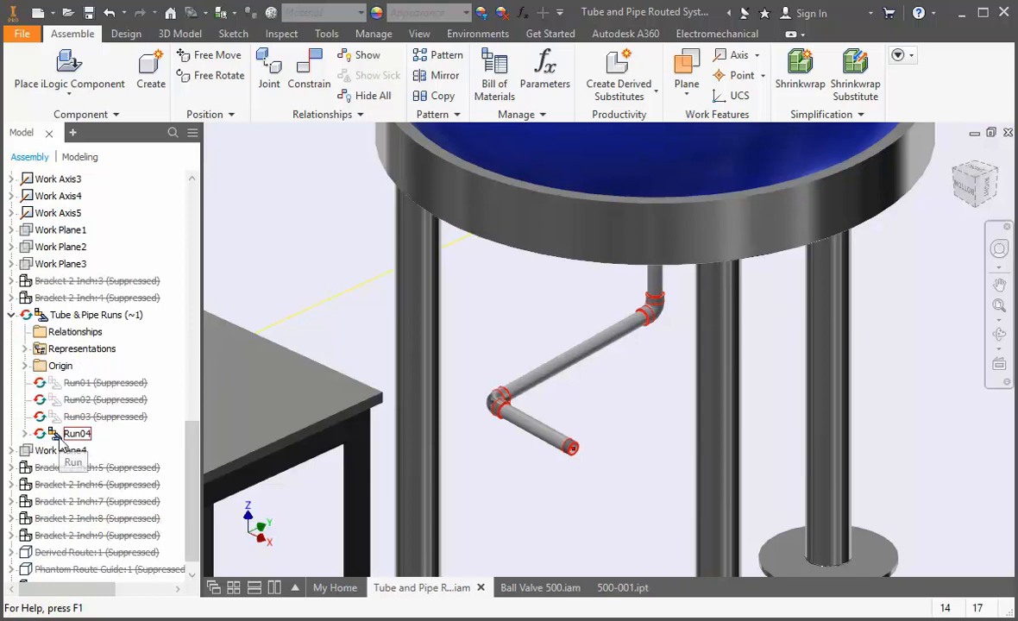
- Edit Run04 and pick a 246-1 Series reducer elbow from Content Center as a custom part
double_click(76, 435)
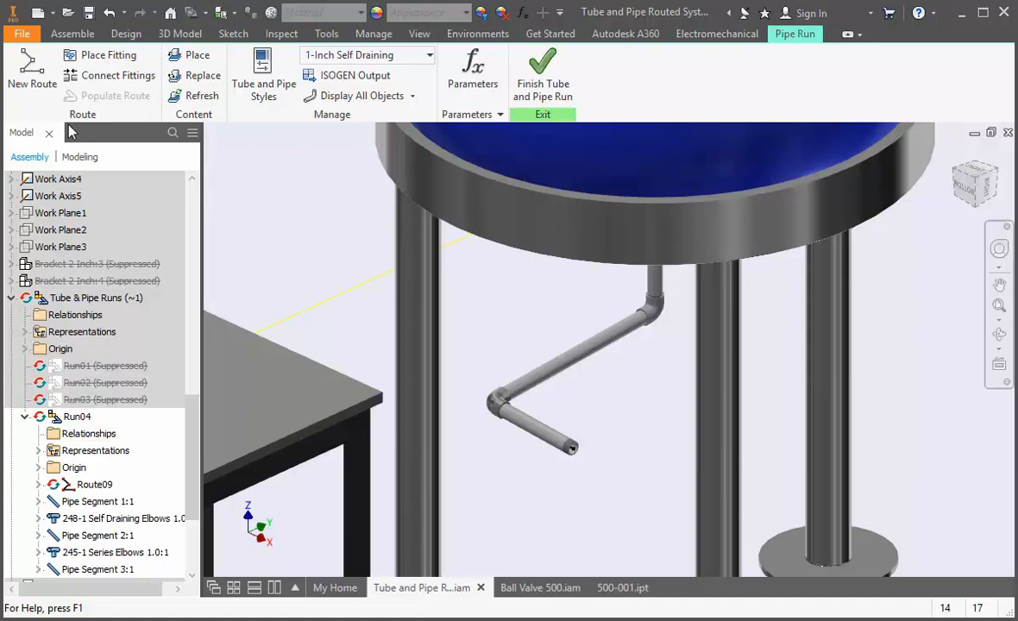
click(76, 34)
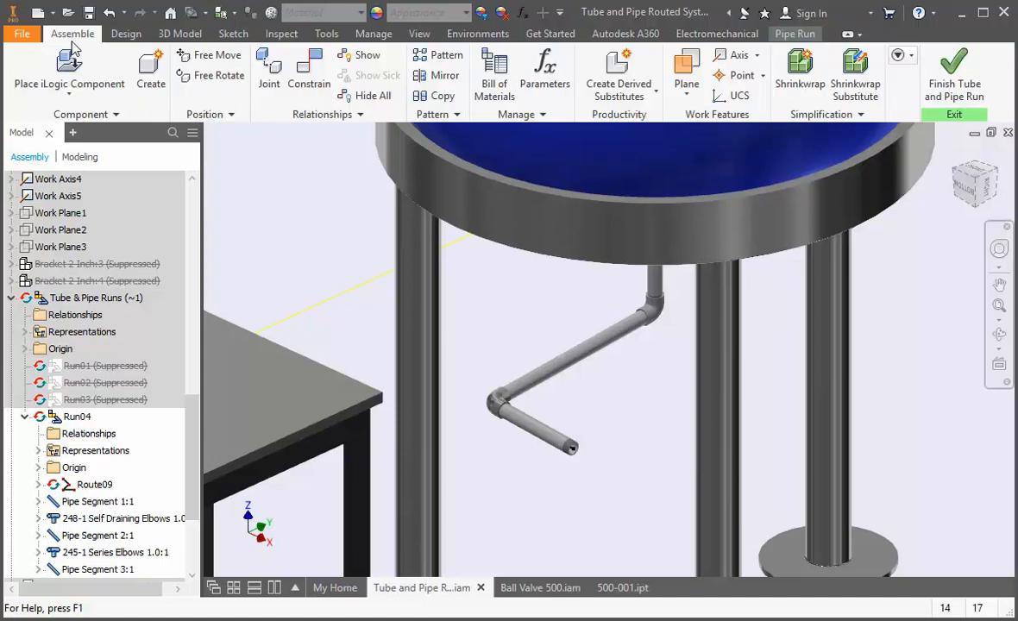
click(67, 67)
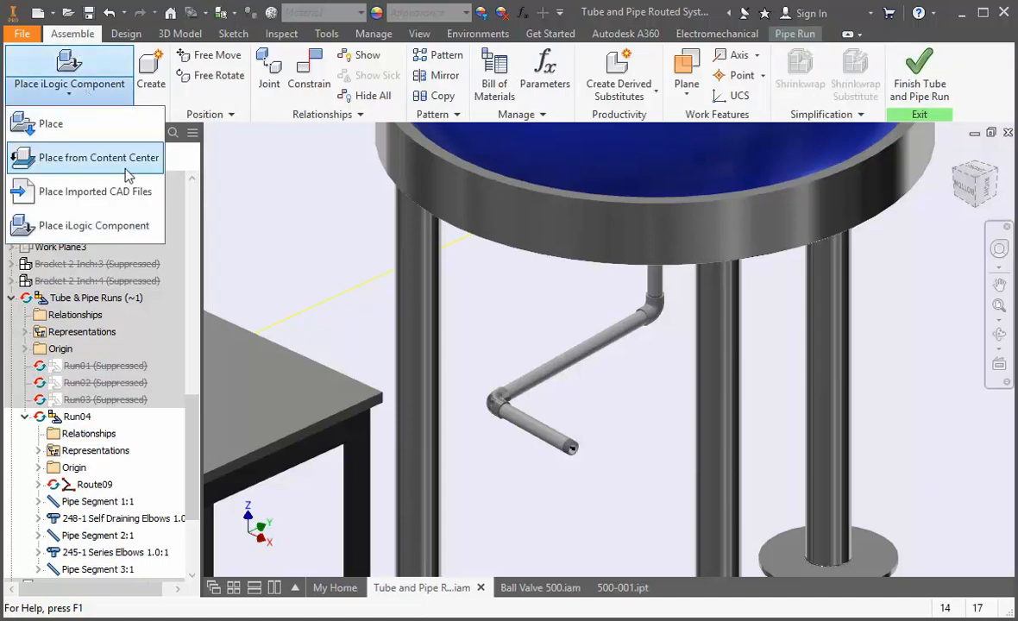
click(98, 157)
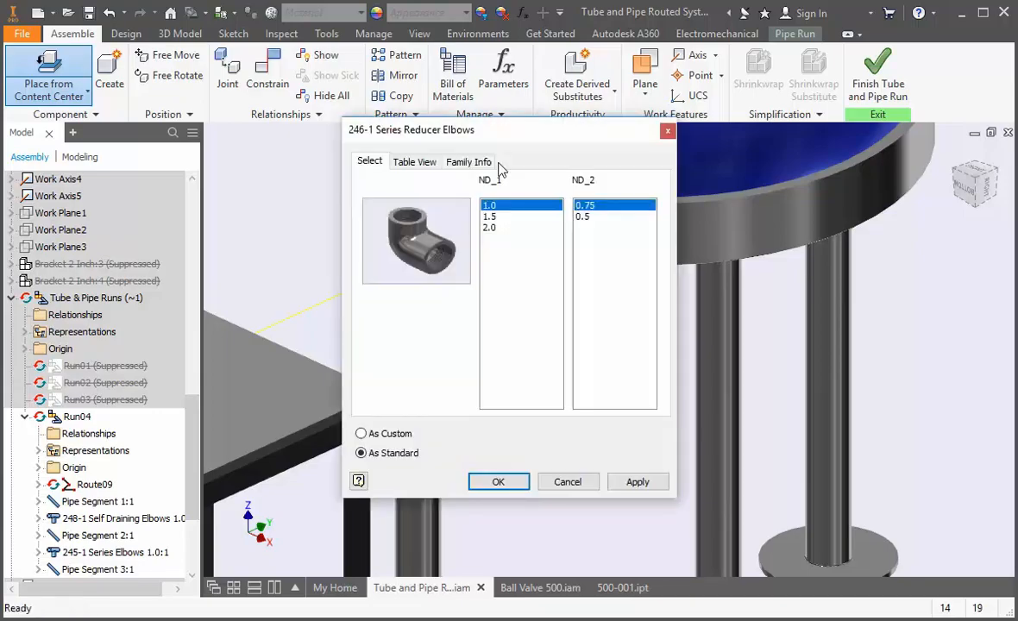
click(605, 216)
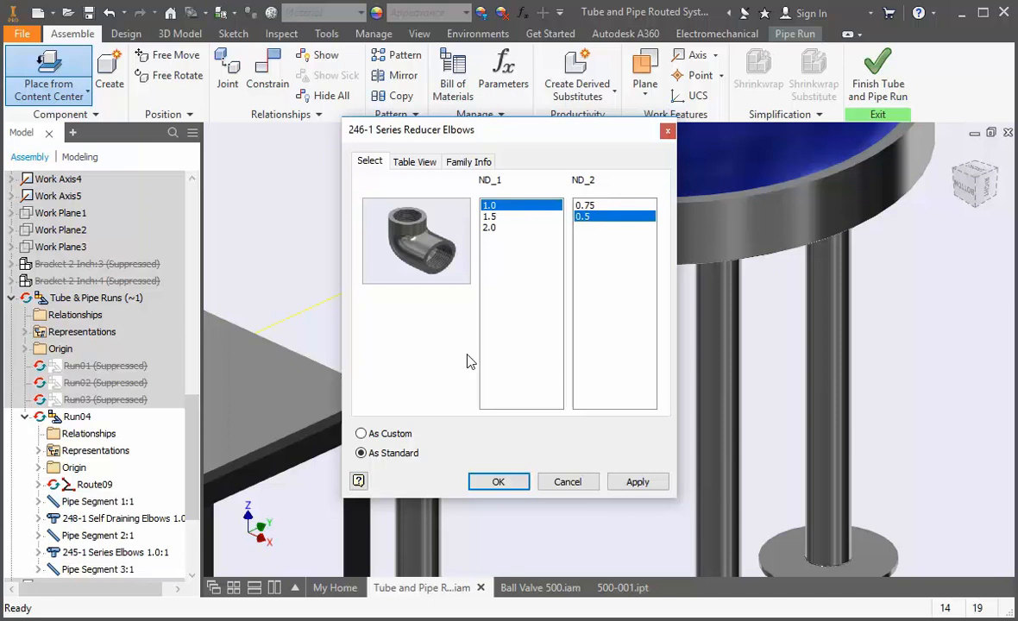
click(363, 433)
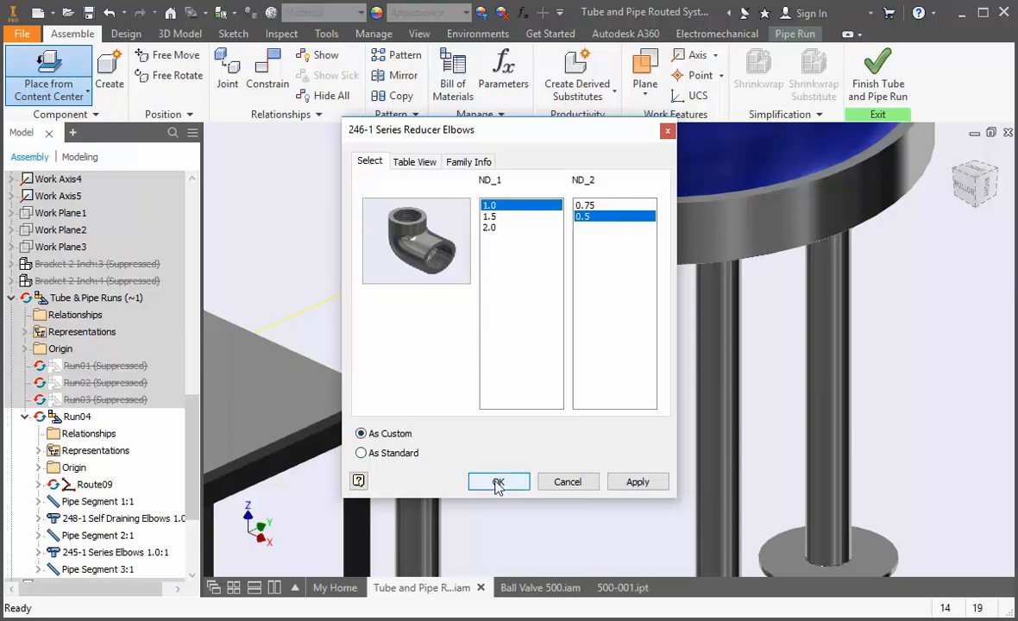
- Confirm the reducer elbow and save it as the new part file 246-102
click(499, 481)
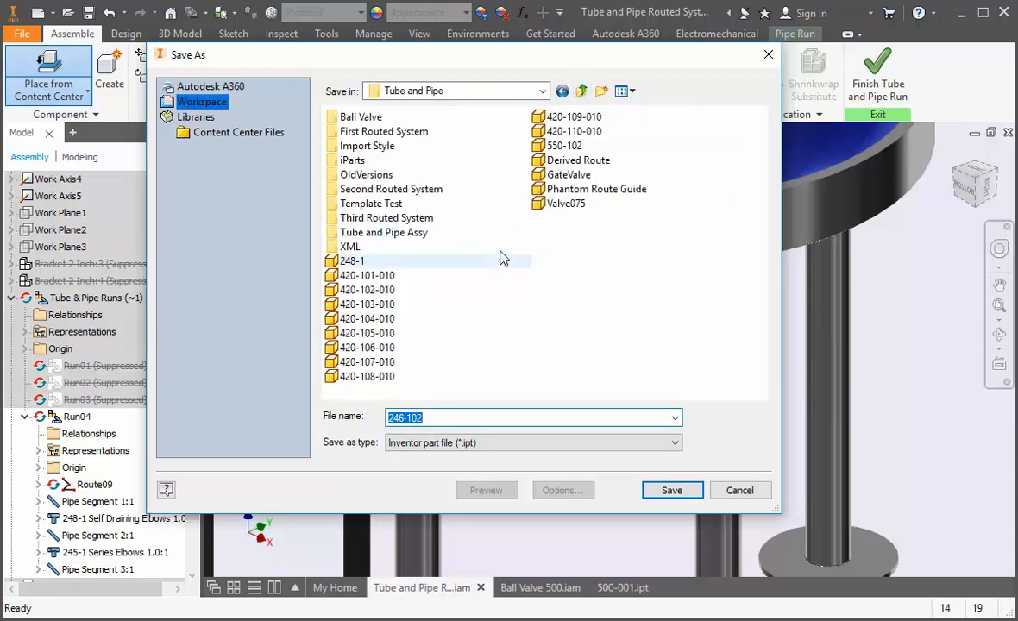
mouse_move(425, 290)
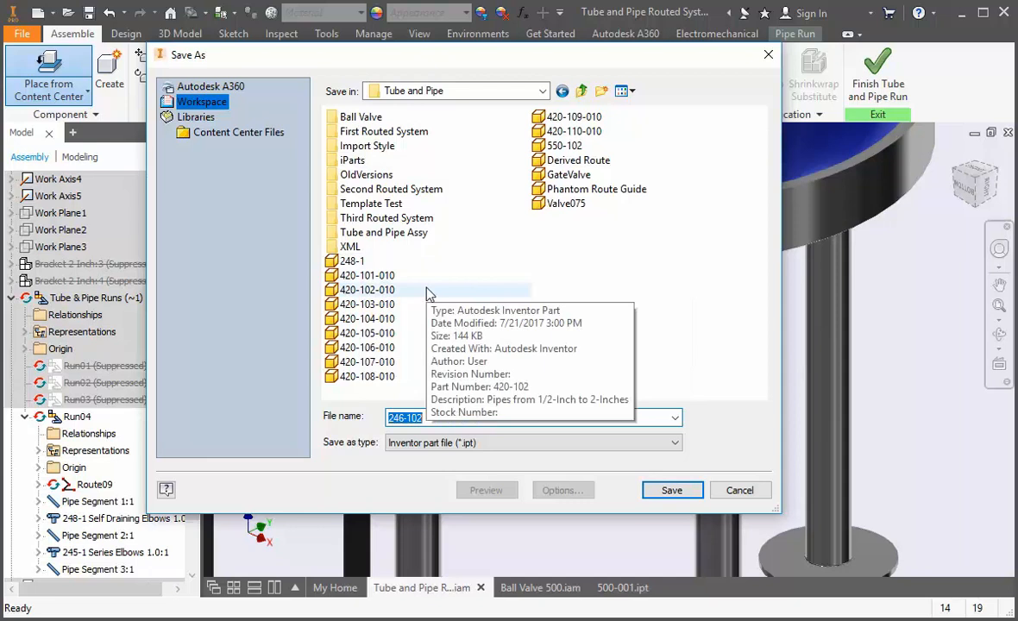
mouse_move(459, 425)
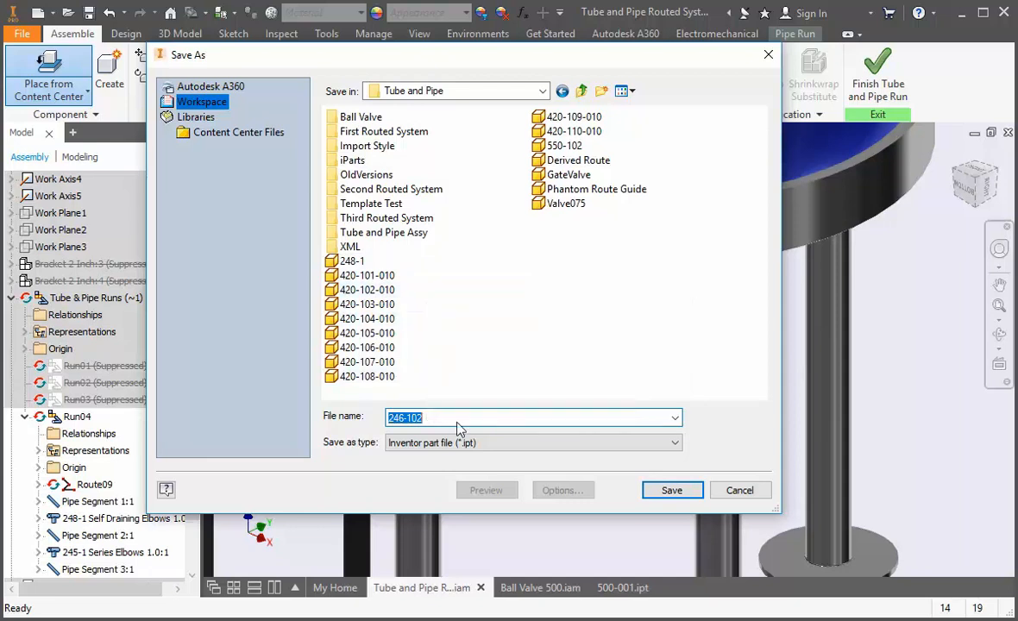
mouse_move(673, 490)
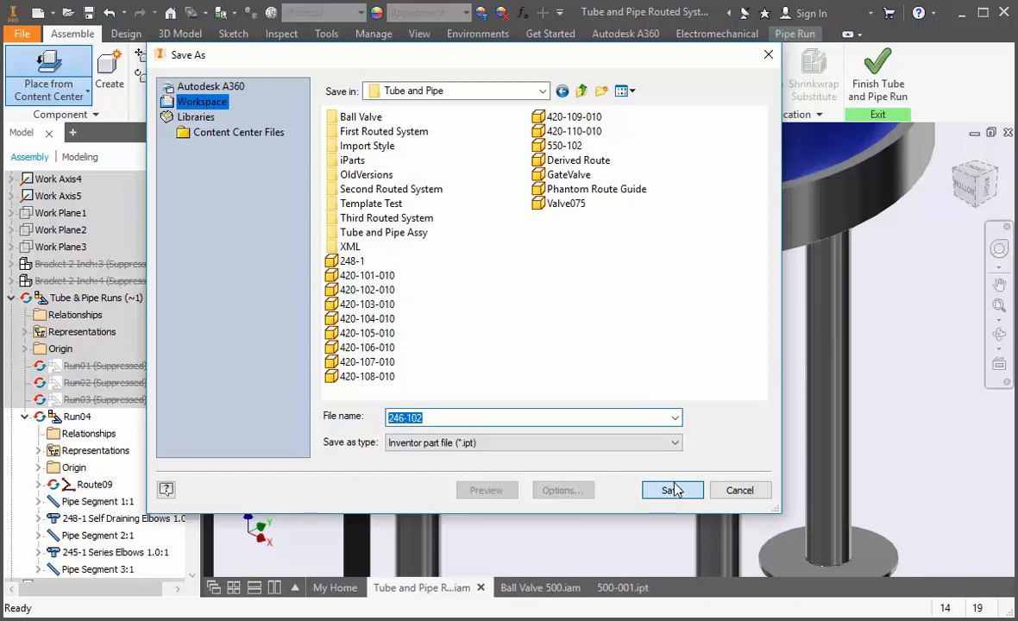
click(673, 490)
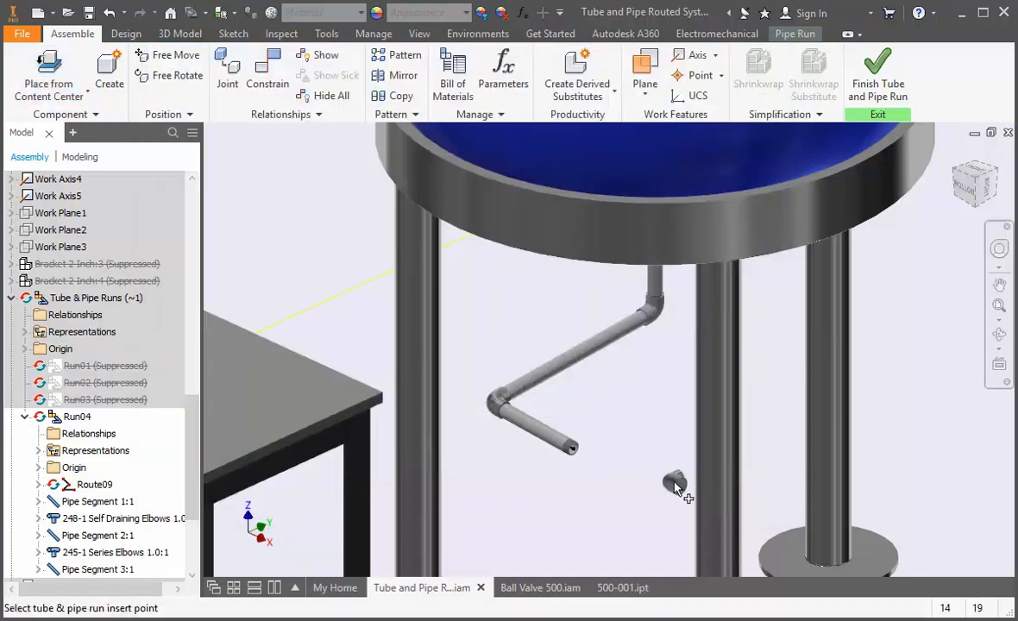
mouse_move(594, 428)
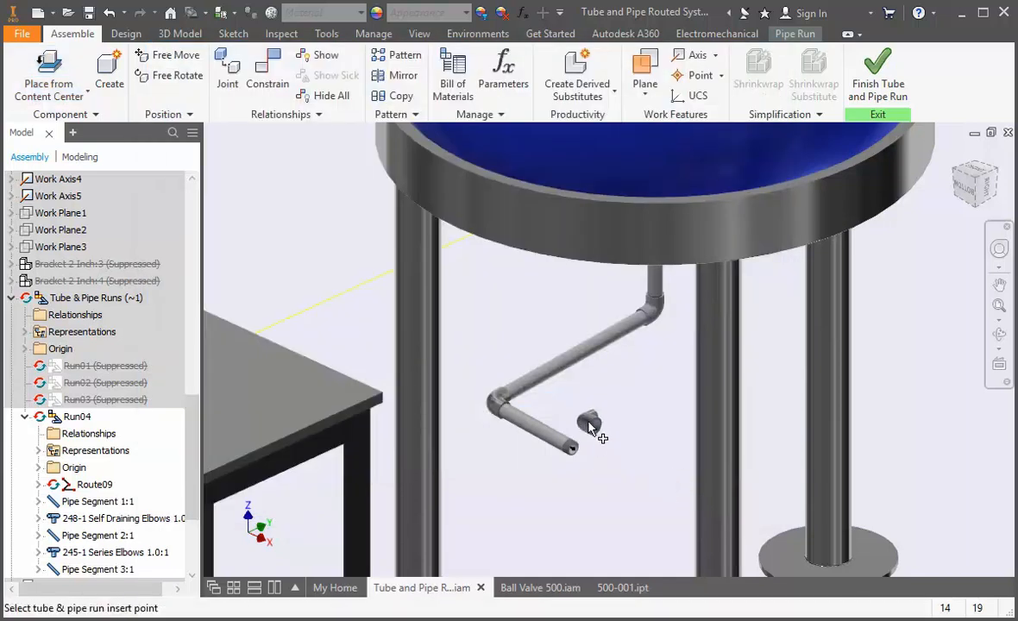
mouse_move(592, 424)
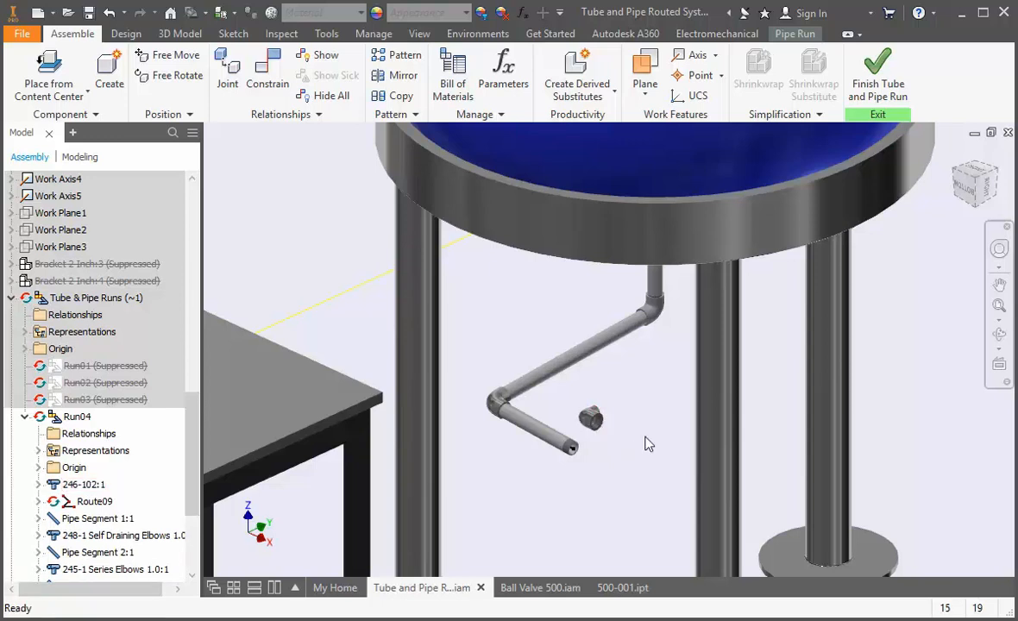
mouse_move(739, 211)
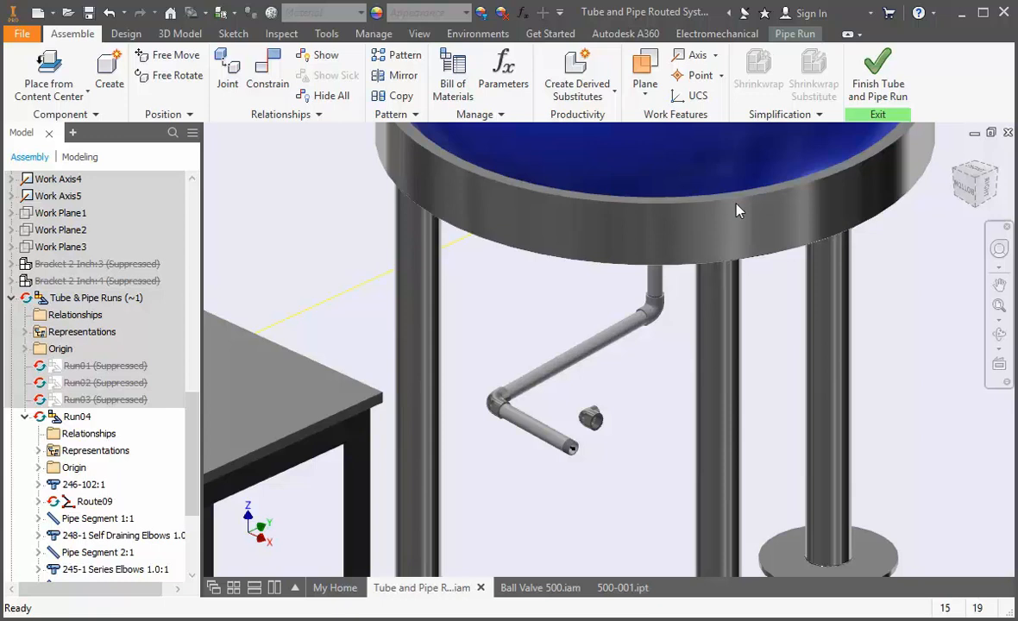
click(794, 34)
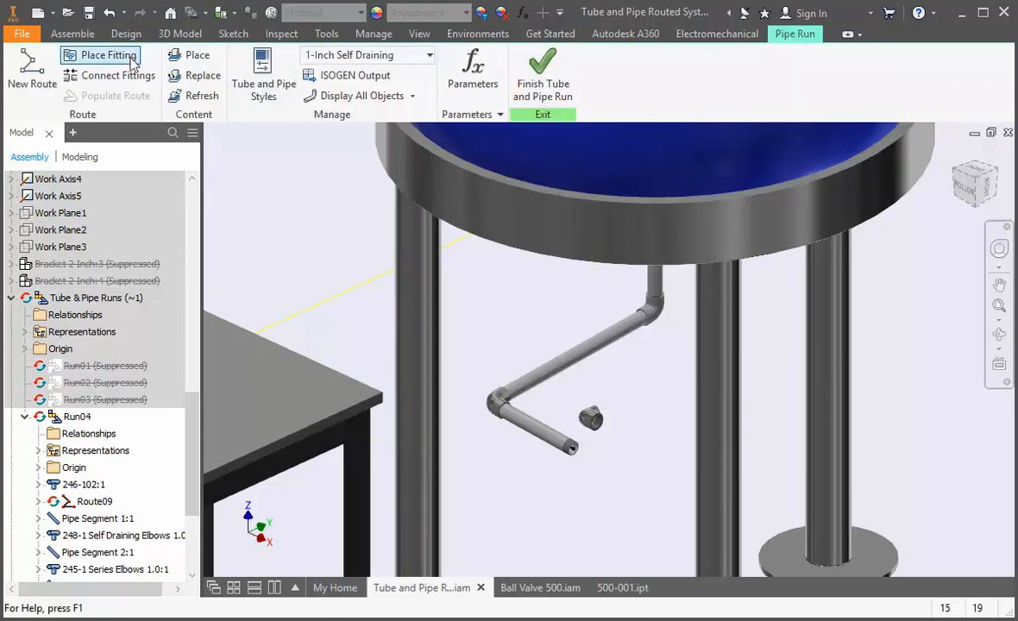
click(107, 53)
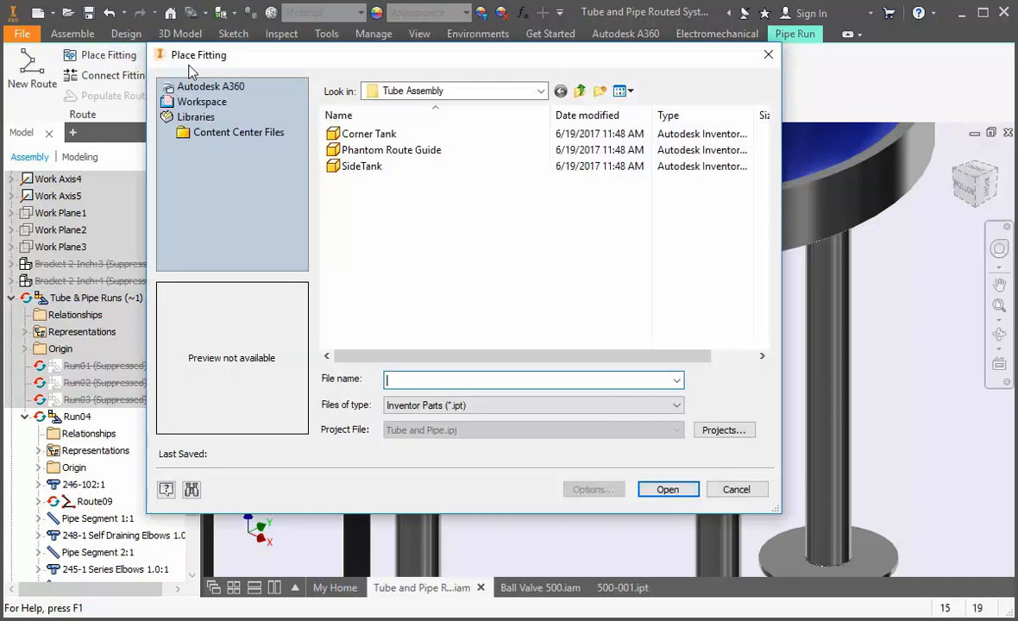
click(580, 89)
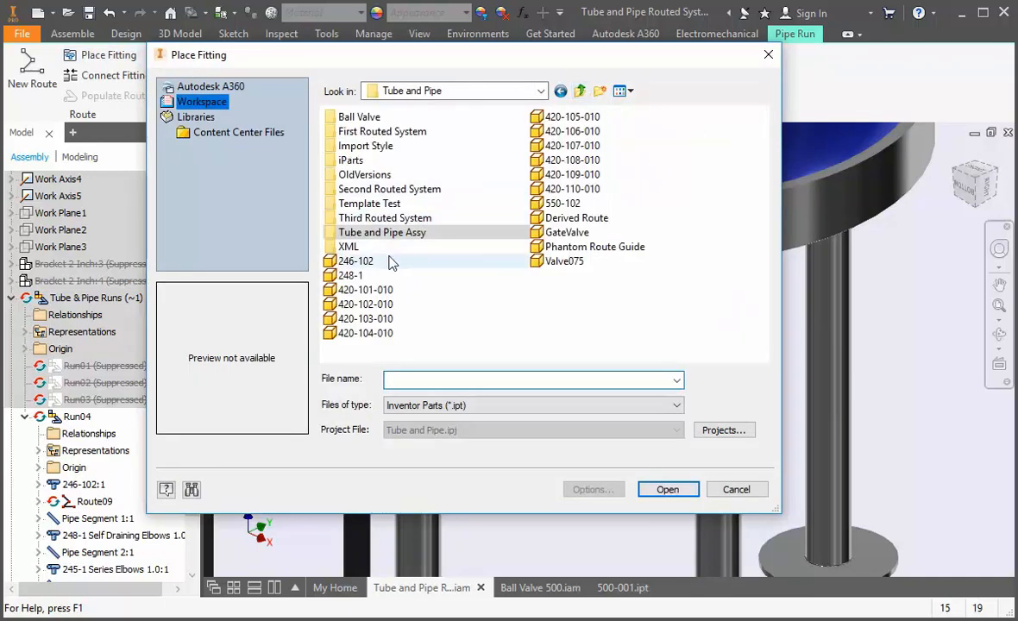
click(355, 261)
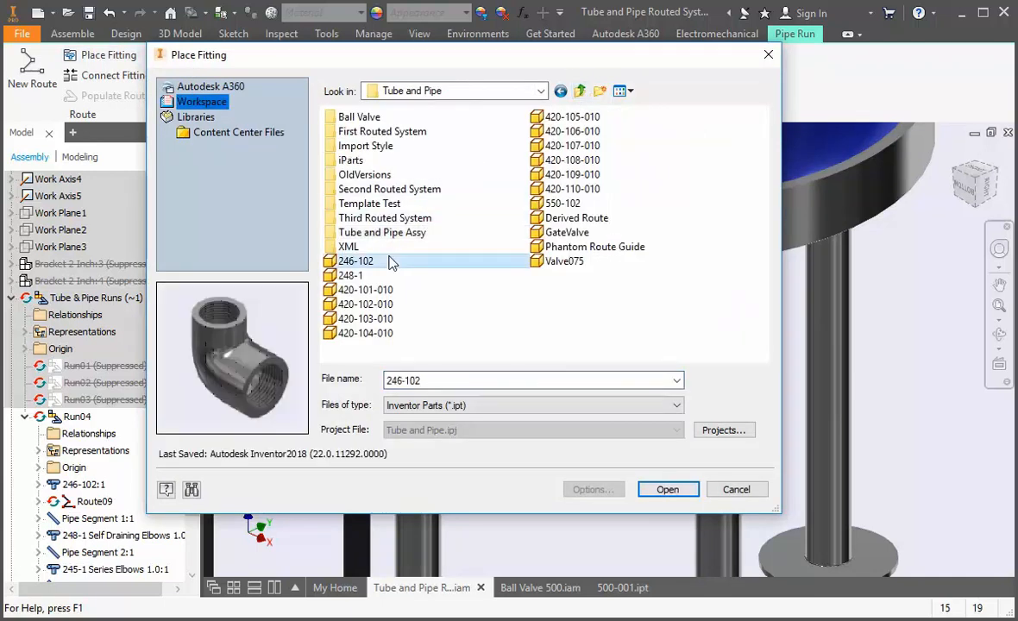
mouse_move(747, 490)
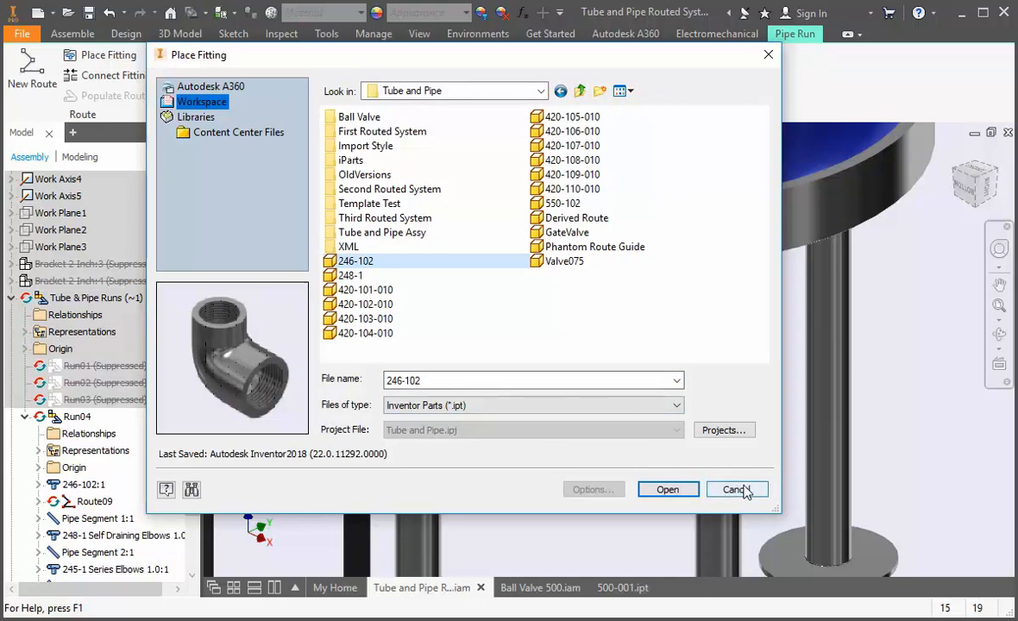
click(735, 490)
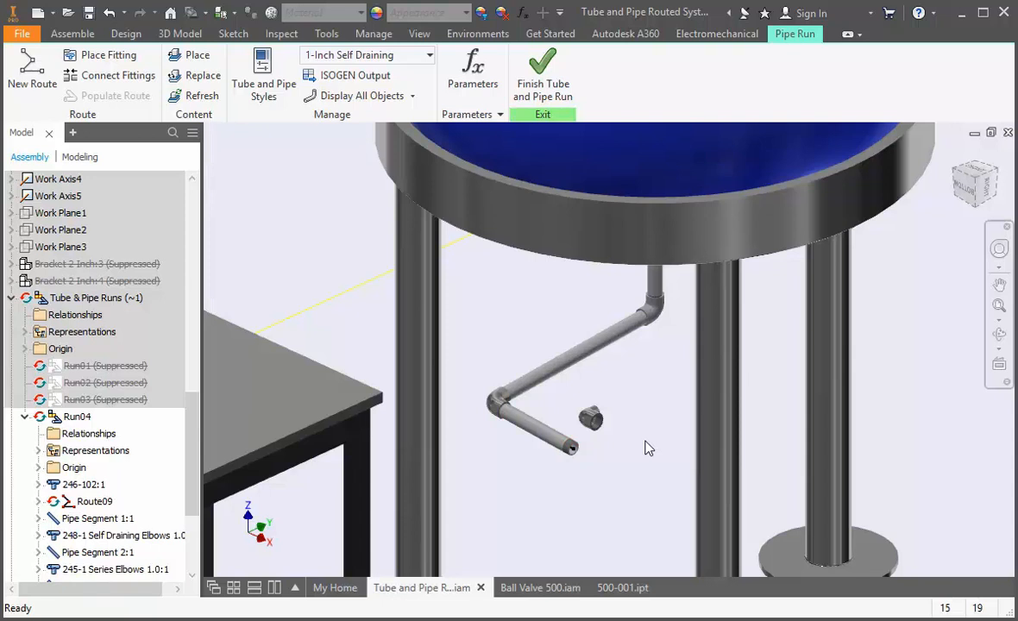
mouse_move(119, 86)
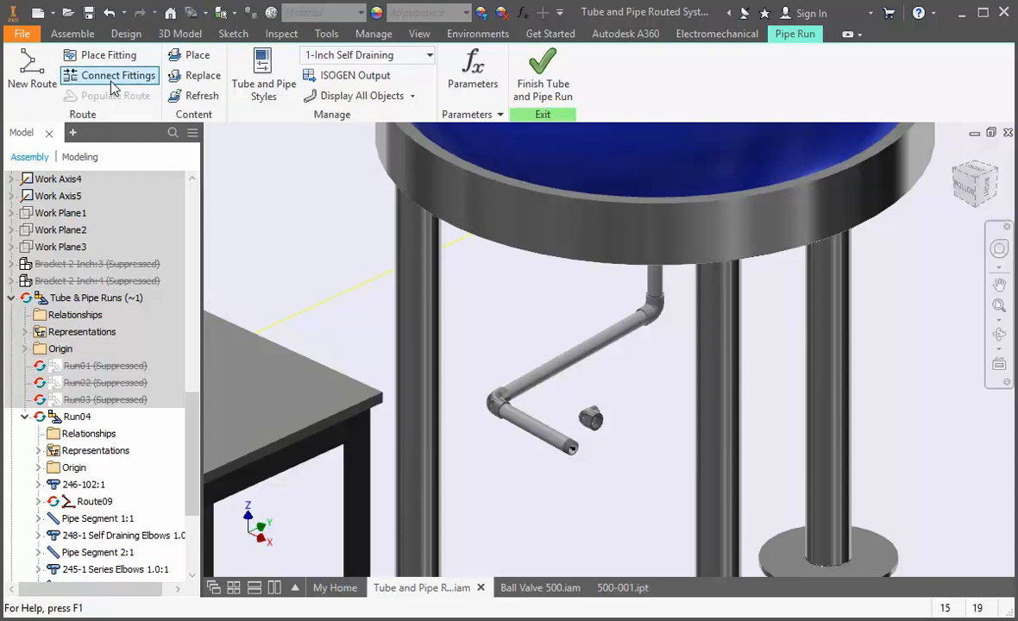
- Connect the 246-102 elbow to the lower pipe's open end, keeping its own engagement distance
click(117, 76)
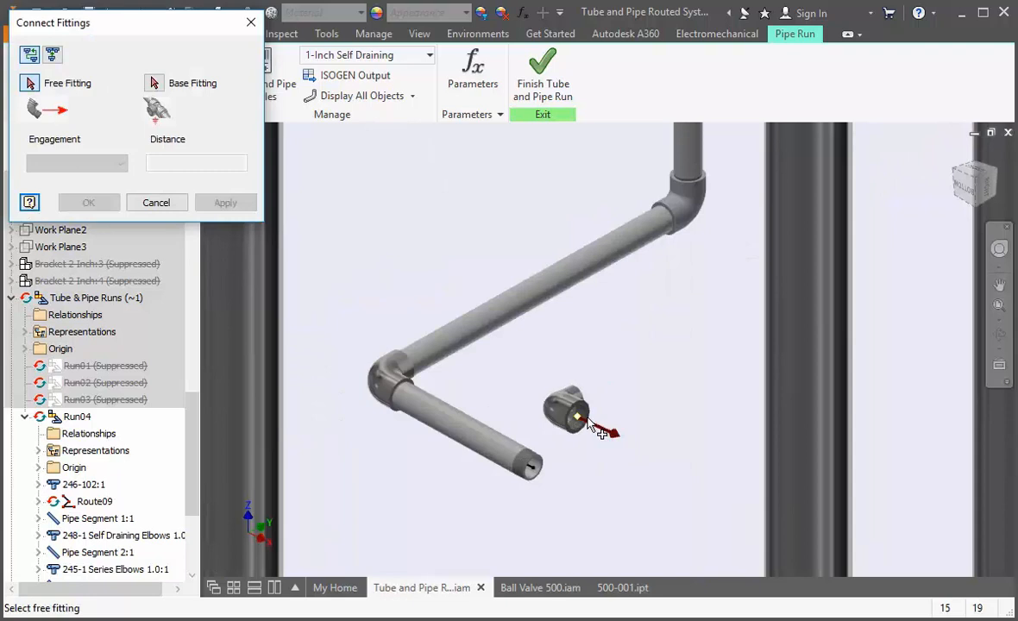
click(152, 83)
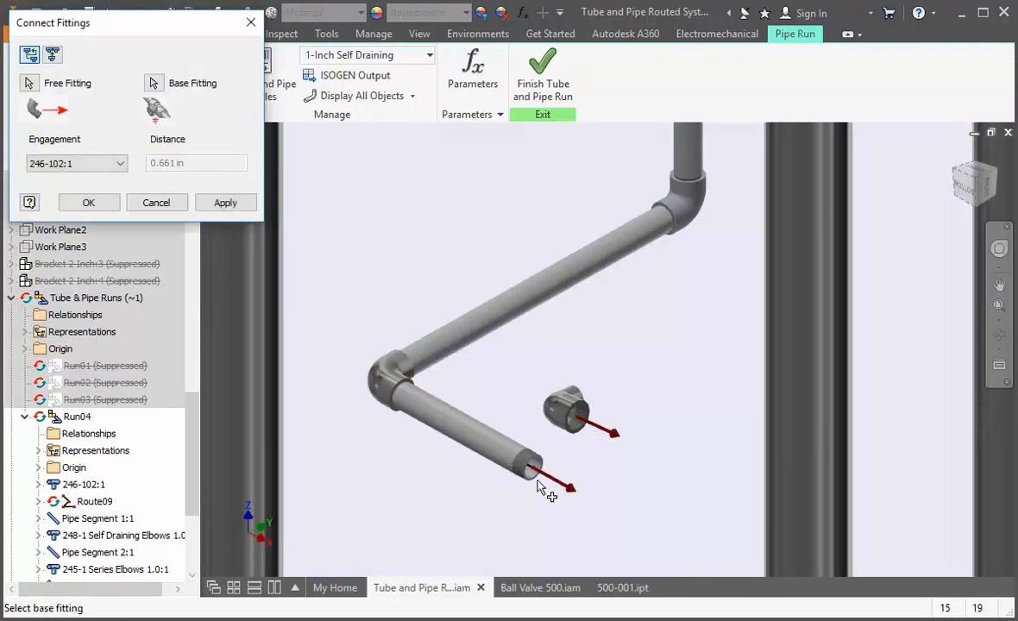
mouse_move(301, 325)
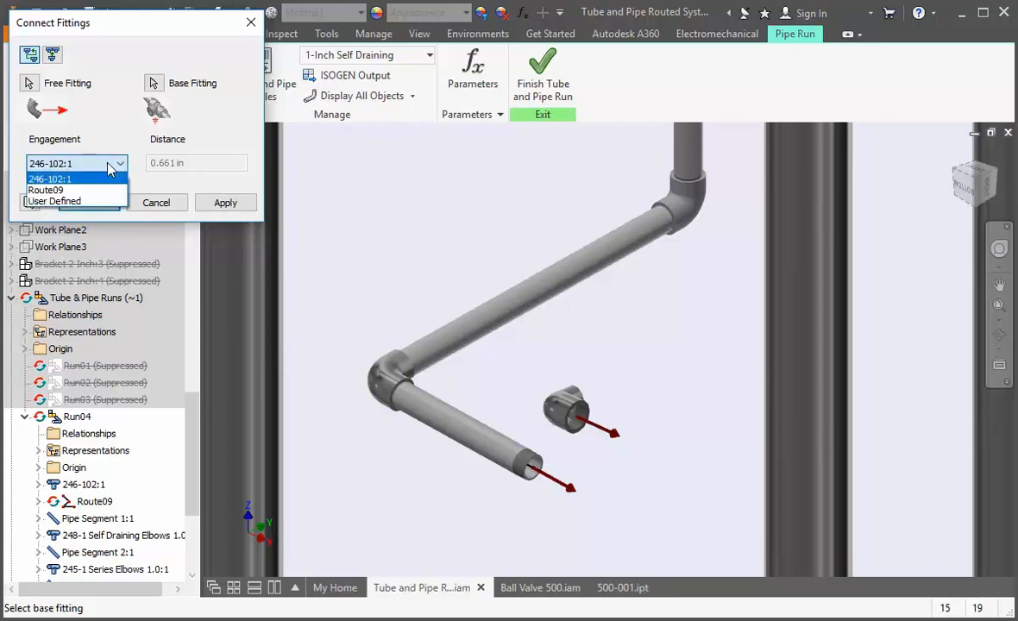
click(53, 178)
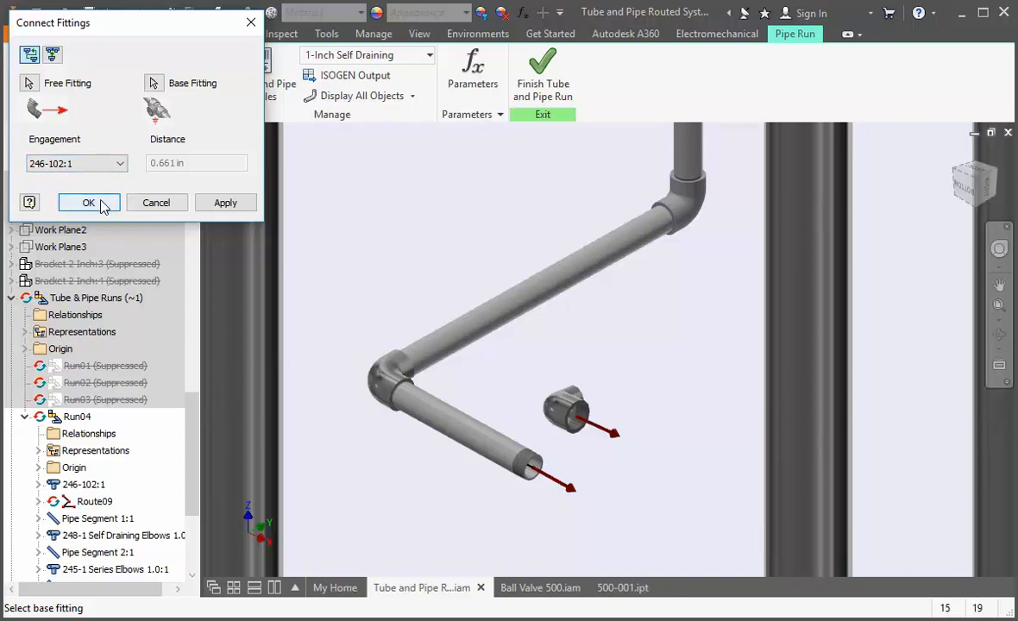
click(87, 202)
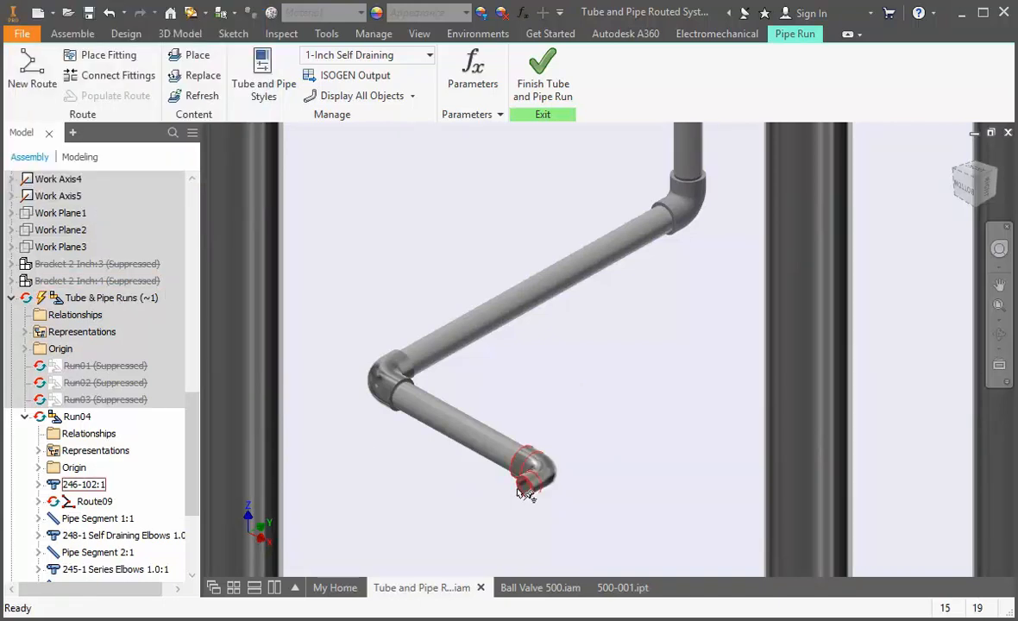
right_click(522, 486)
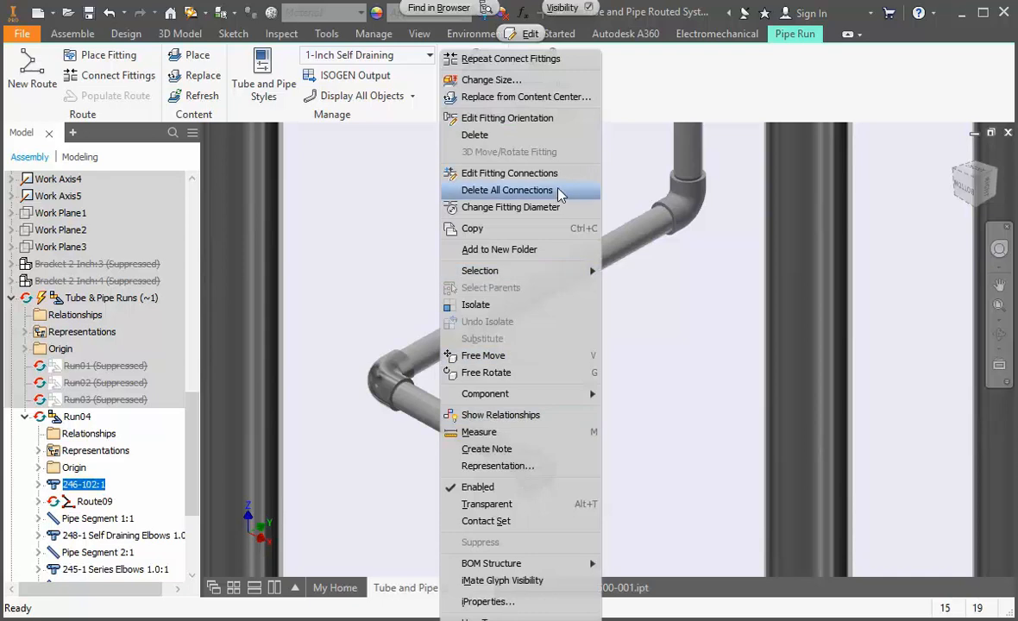
click(507, 190)
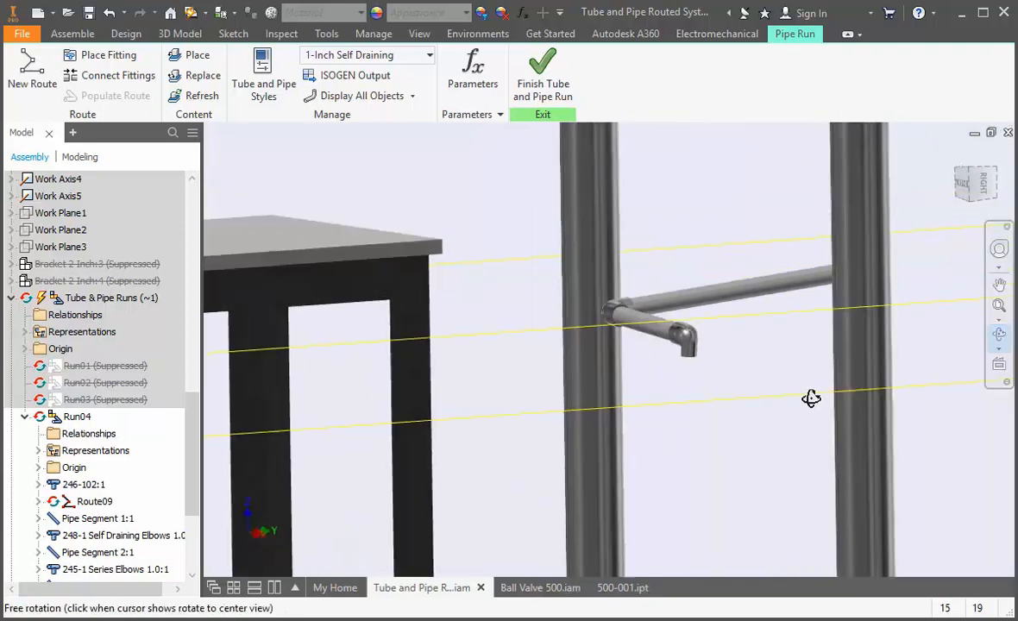
drag(811, 397, 879, 415)
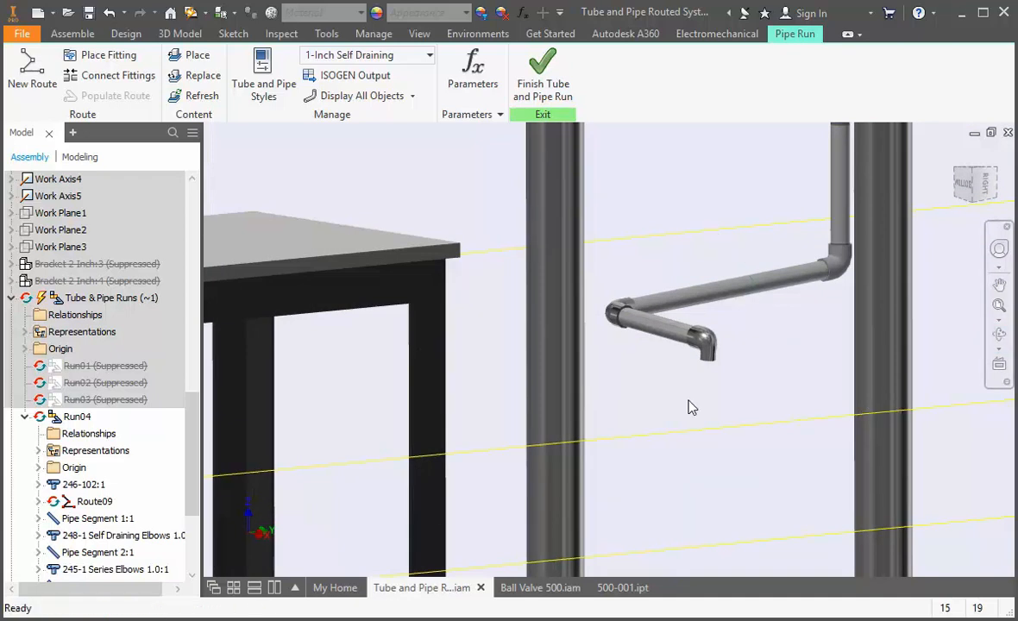
click(75, 31)
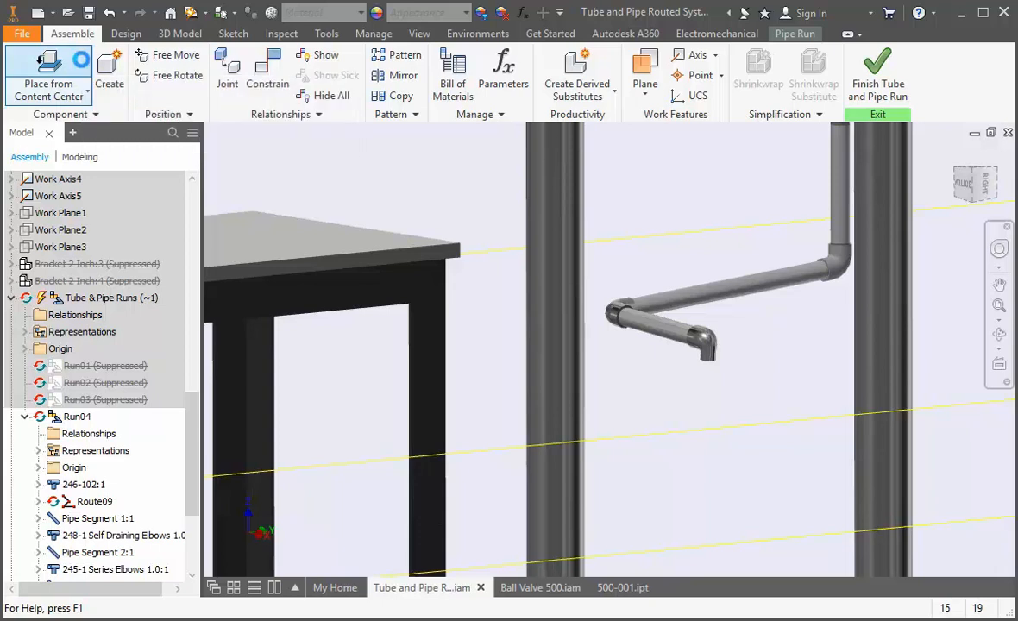
- Browse Content Center to Conduits > Pipes and open the 420-1 Series Pipes family
click(46, 73)
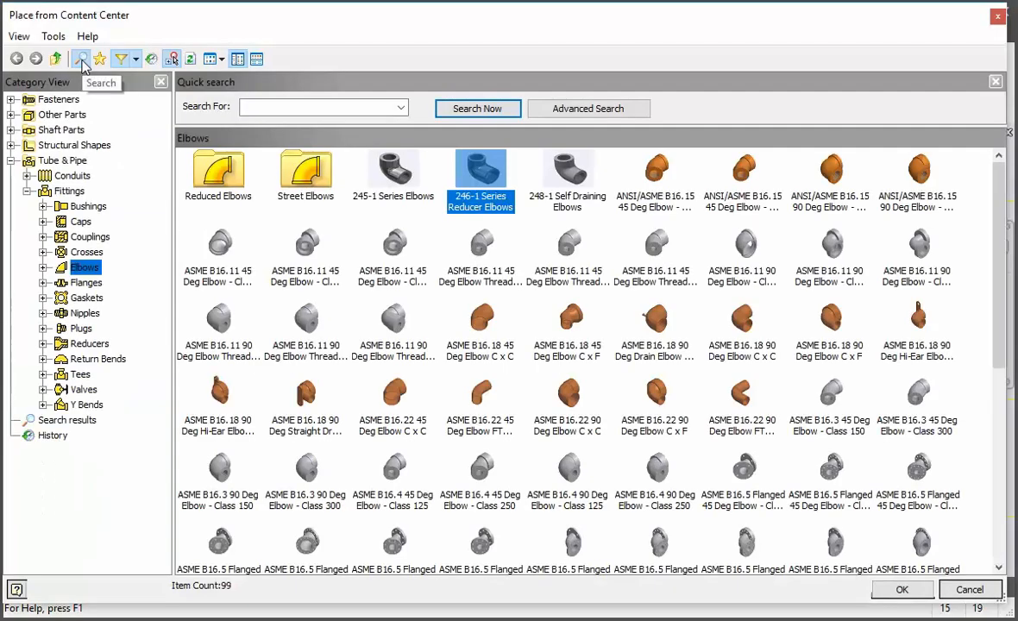
click(29, 176)
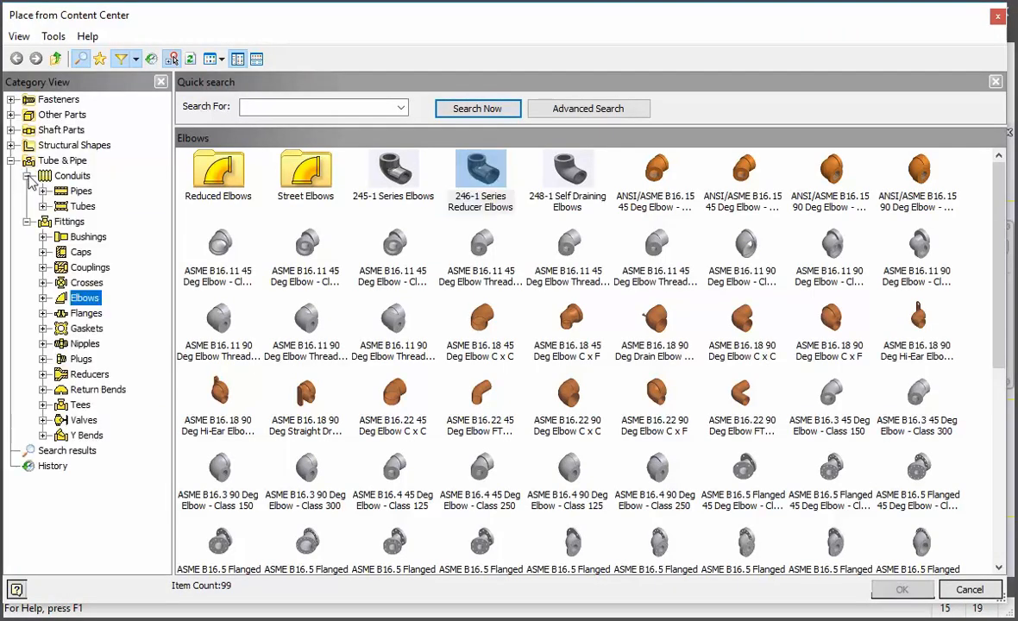
click(81, 190)
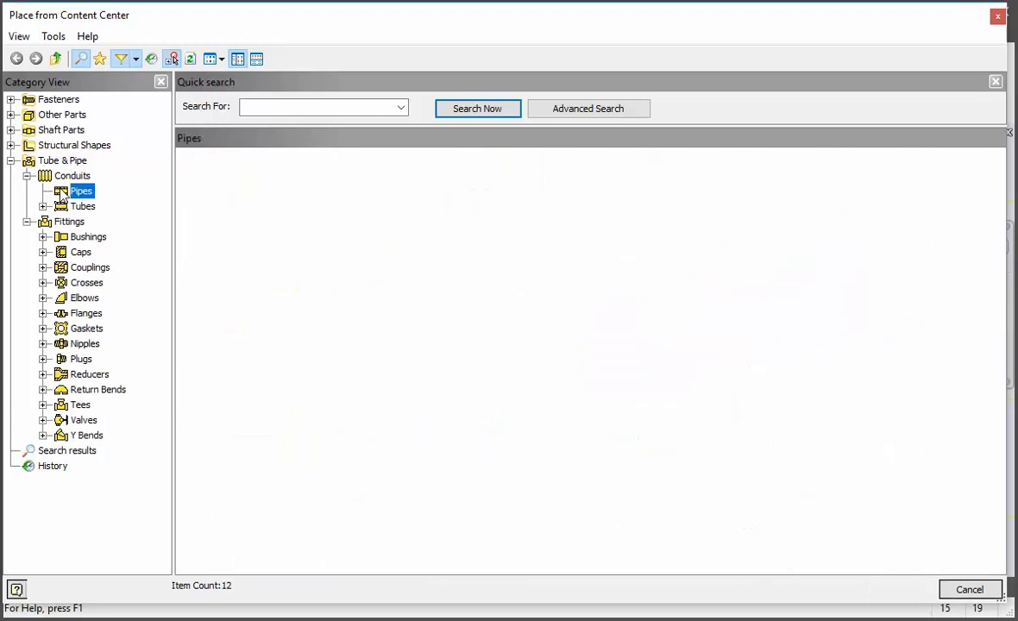
click(81, 189)
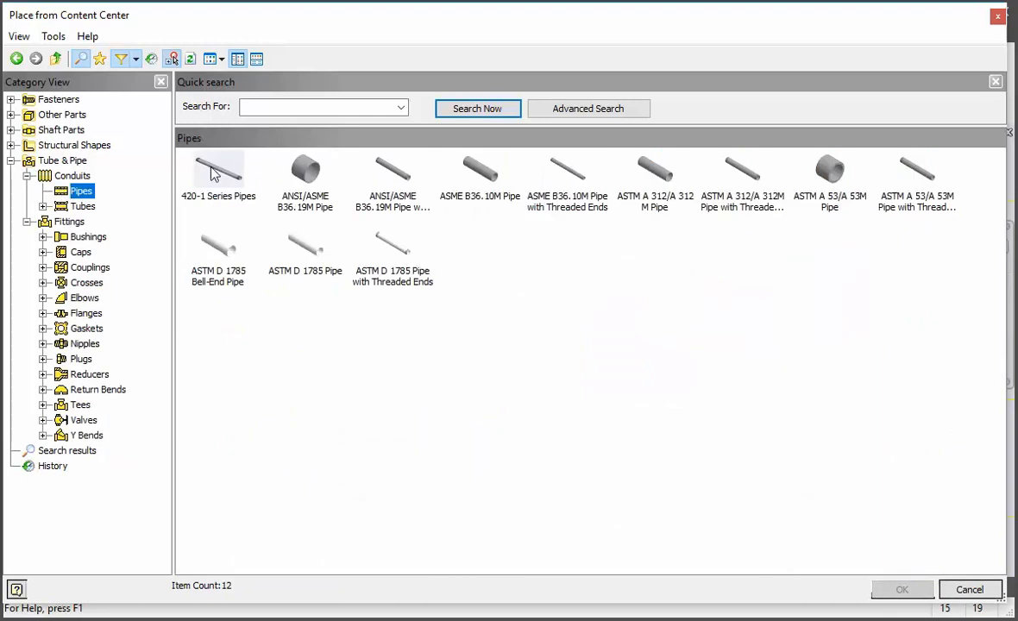
click(217, 169)
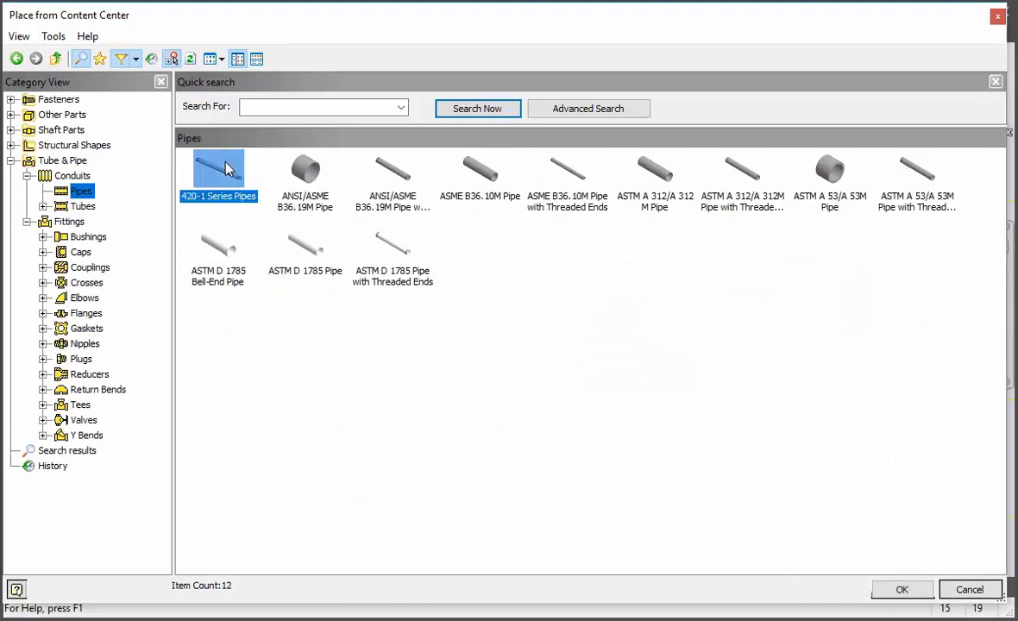
double_click(217, 170)
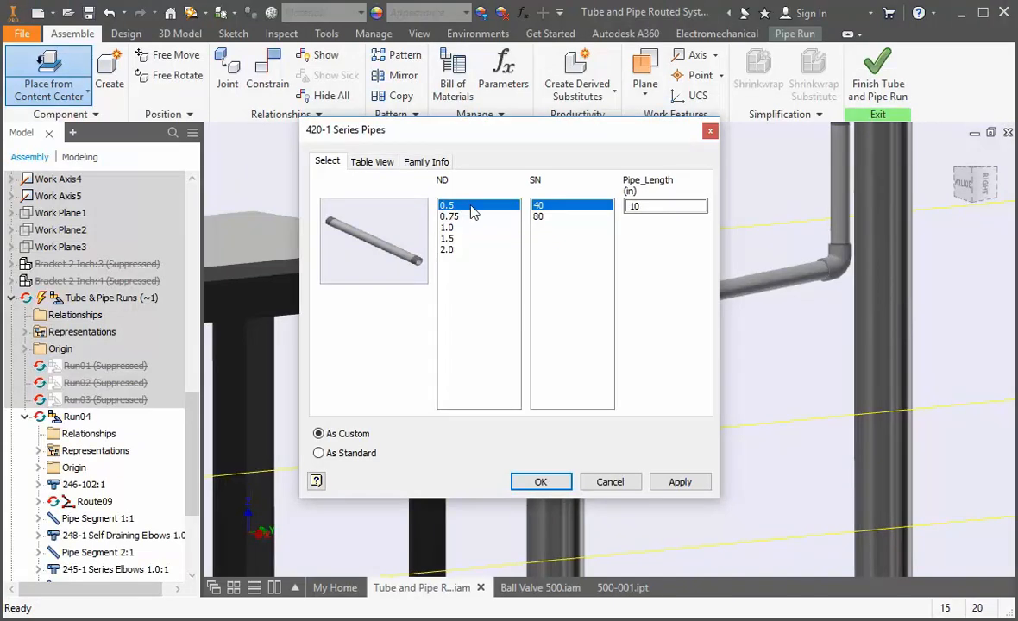
- Choose 0.5 nominal diameter, schedule 40 and a 3 inch pipe length for the nipple
click(538, 205)
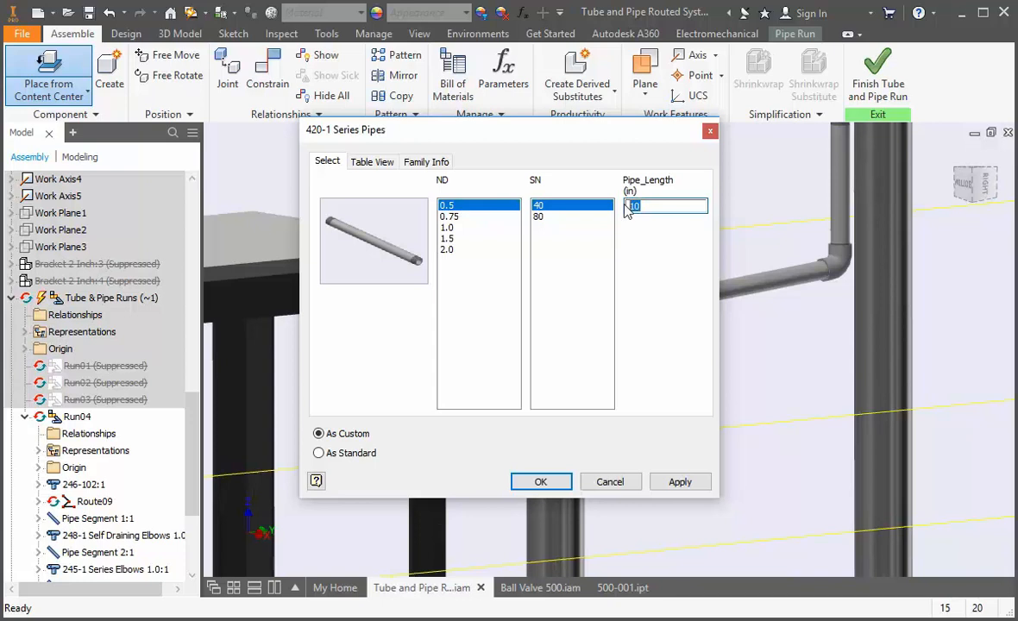
text(3)
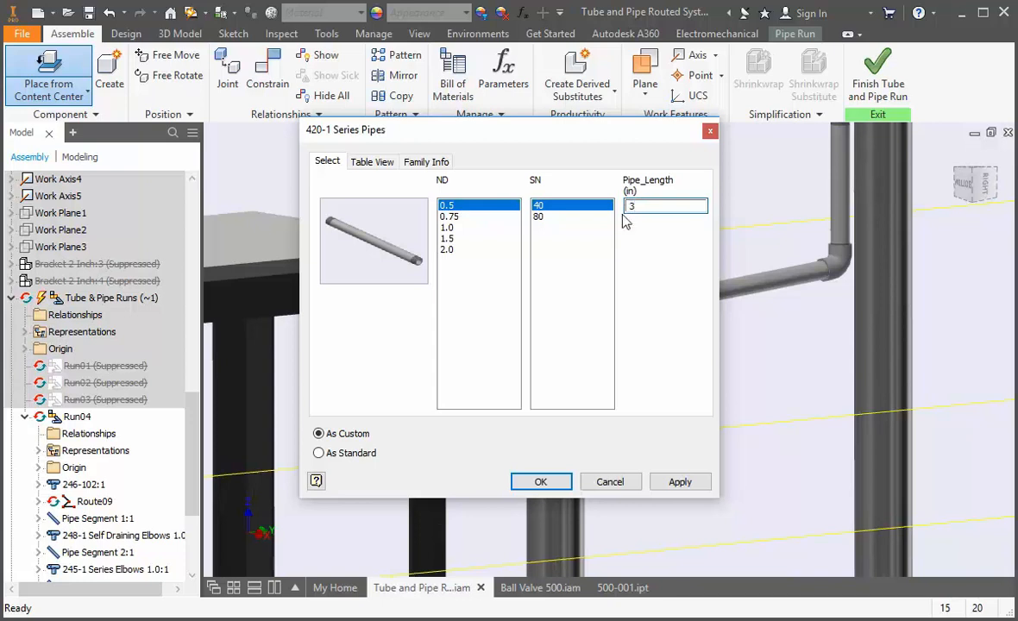
click(317, 433)
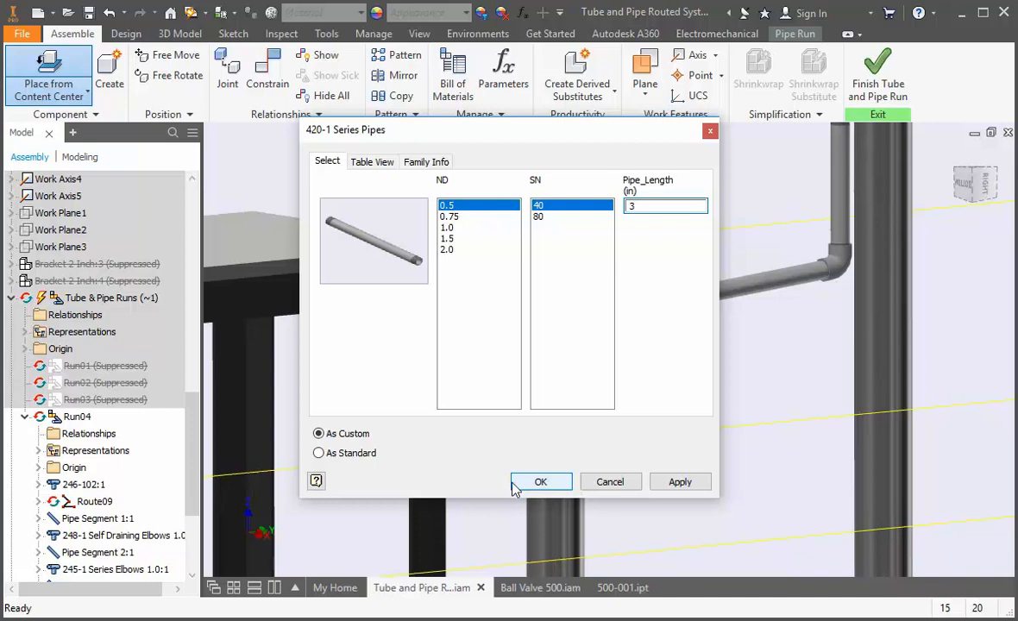
- Accept the 3-inch pipe and save it under a new file name, floating below the elbow
click(542, 481)
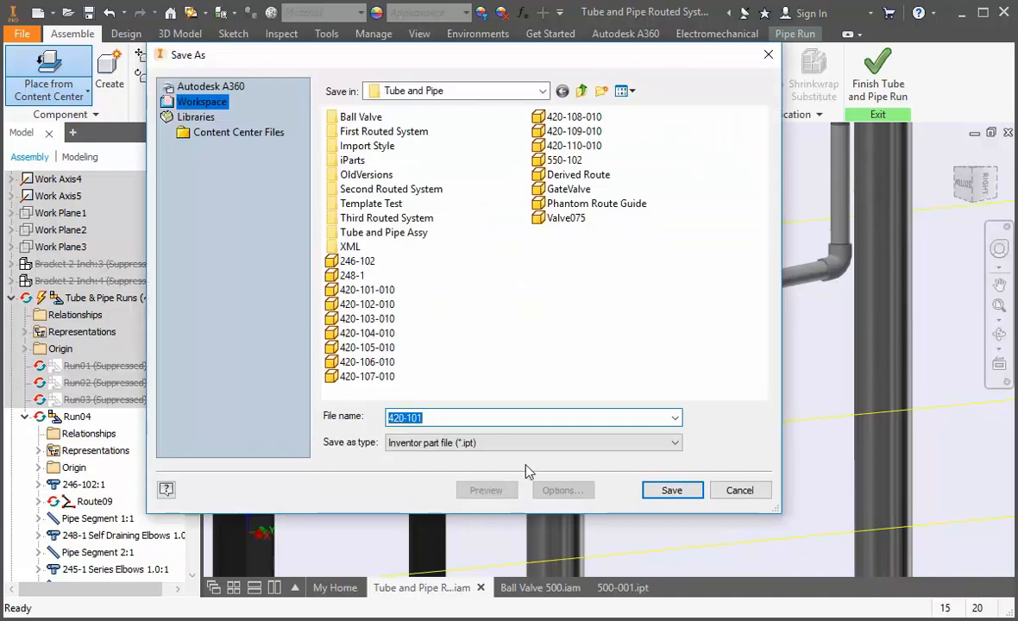
click(563, 418)
text(-003)
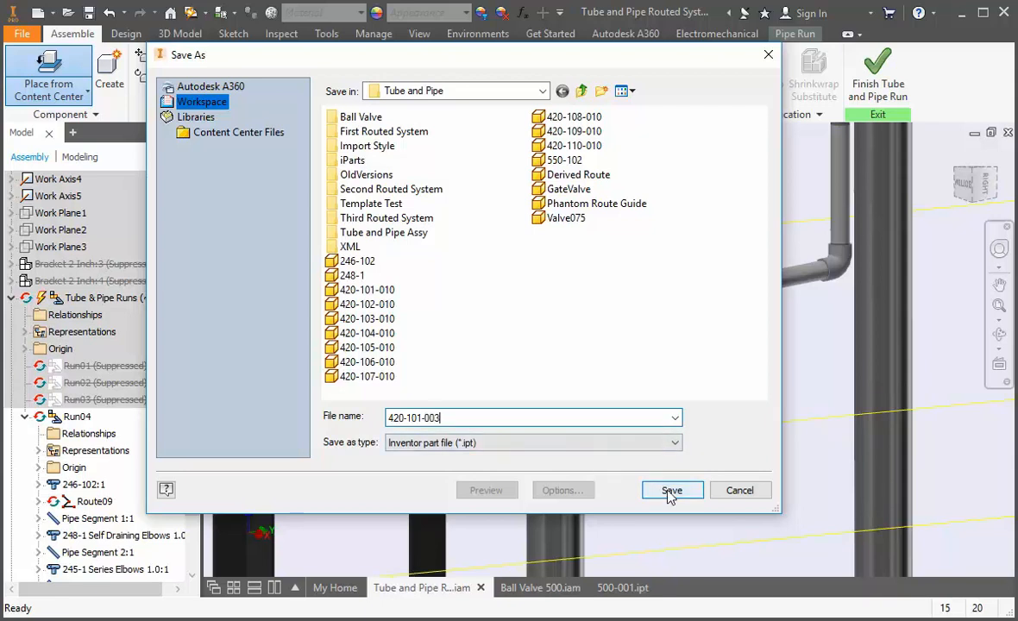
click(671, 490)
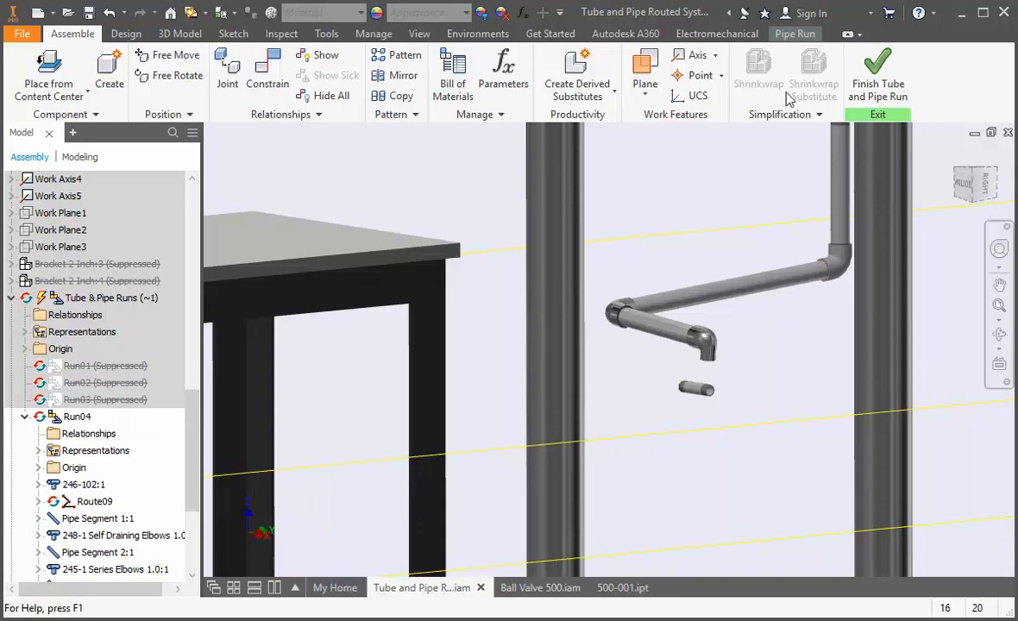
- Connect the nipple to the reducer elbow's open end so it hangs straight down
click(794, 35)
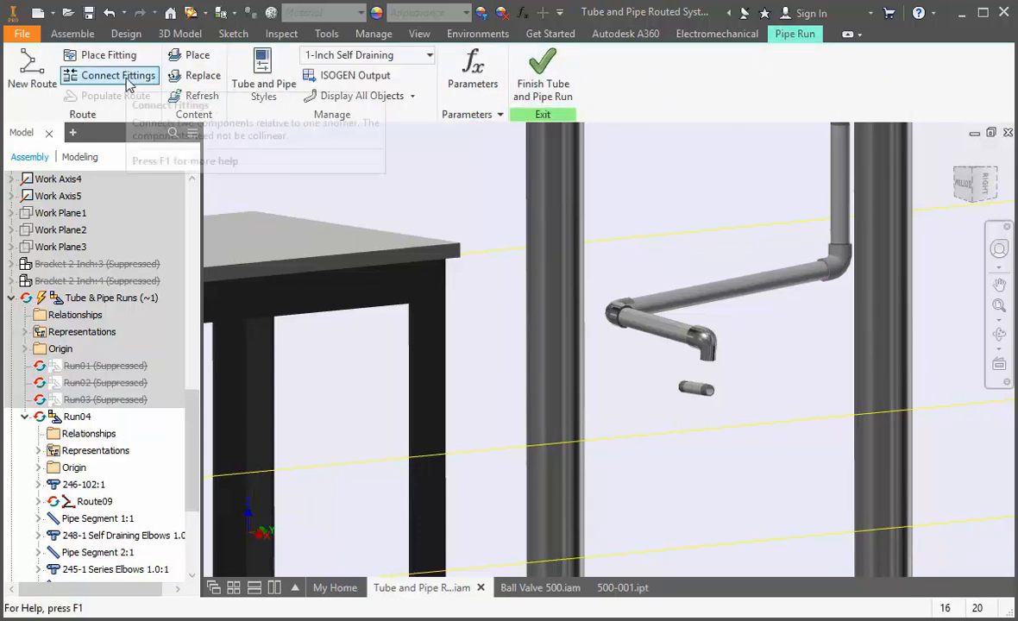
click(116, 76)
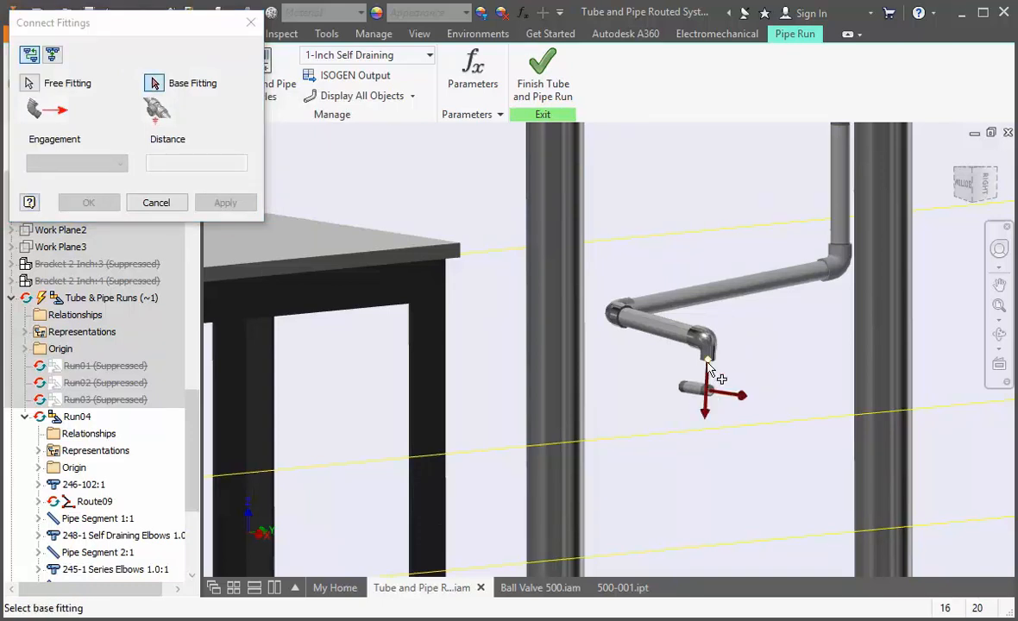
click(706, 357)
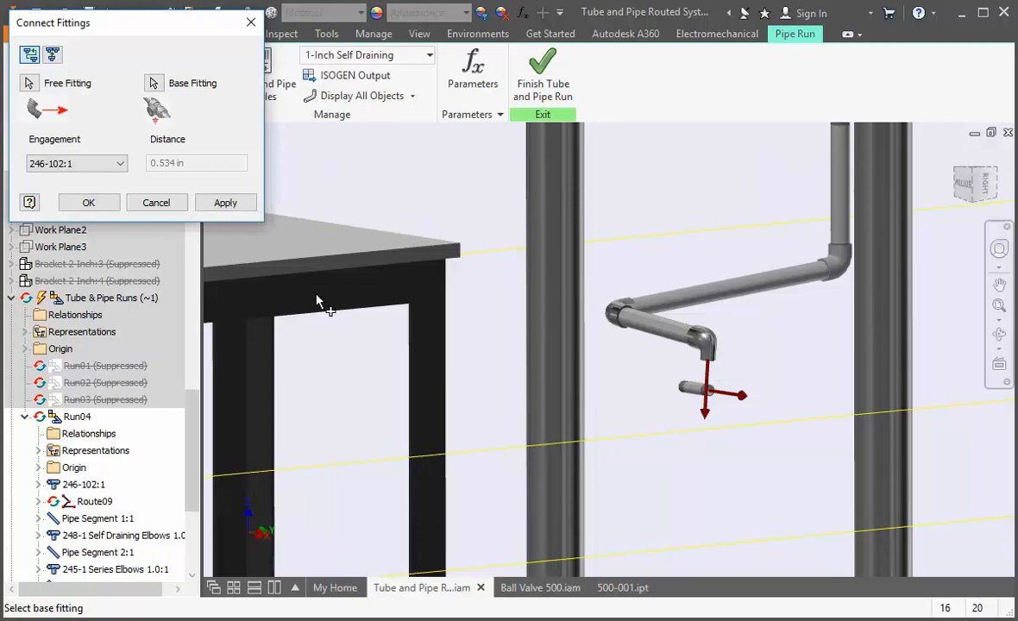
click(88, 202)
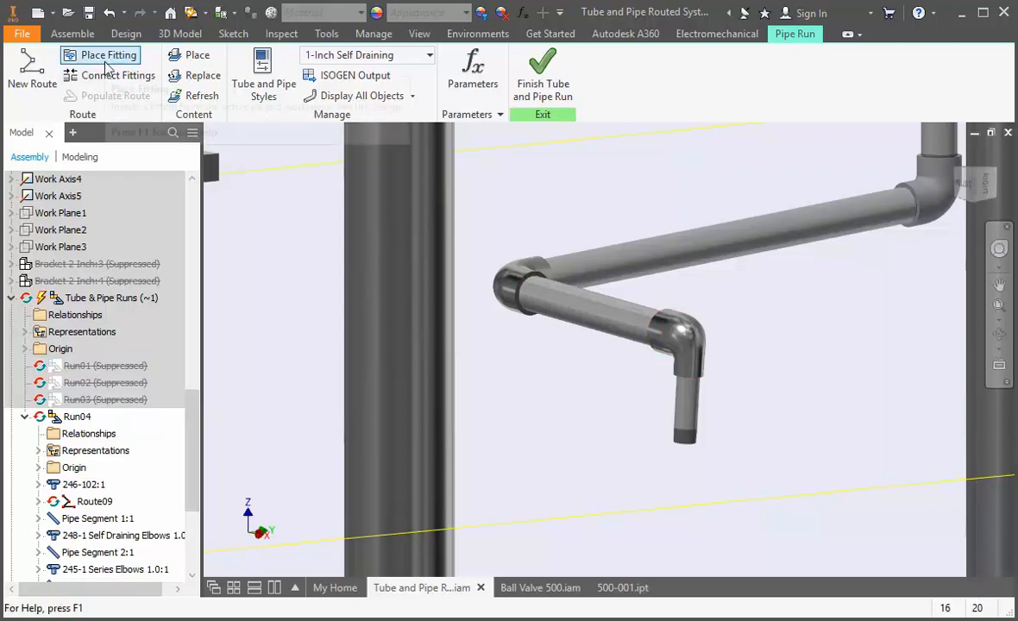
- Place the 500-001 ball valve from the Ball Valve folder loose beside the nipple
click(103, 53)
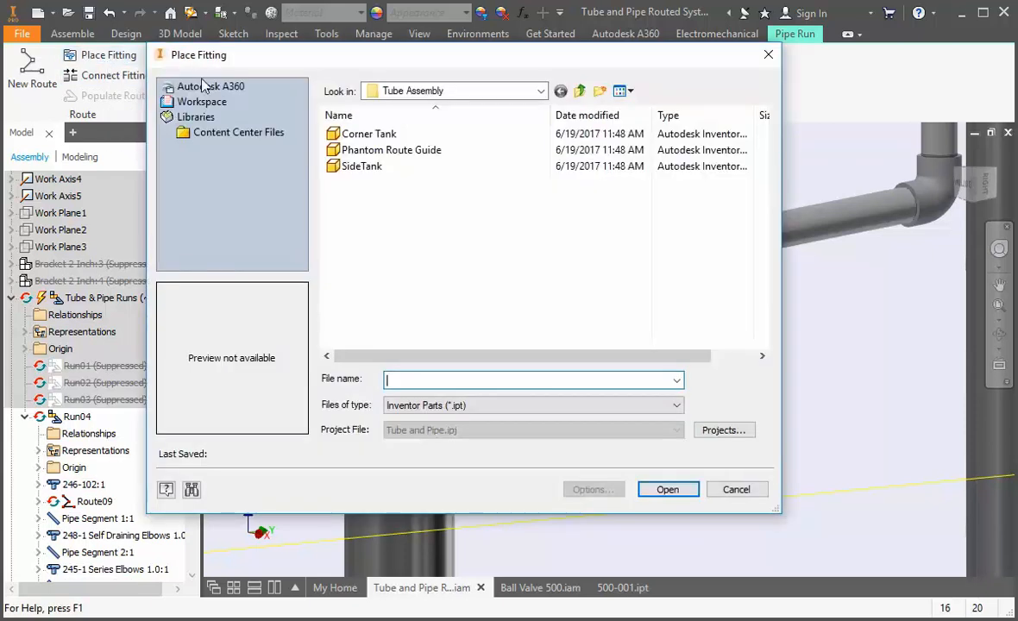
click(578, 90)
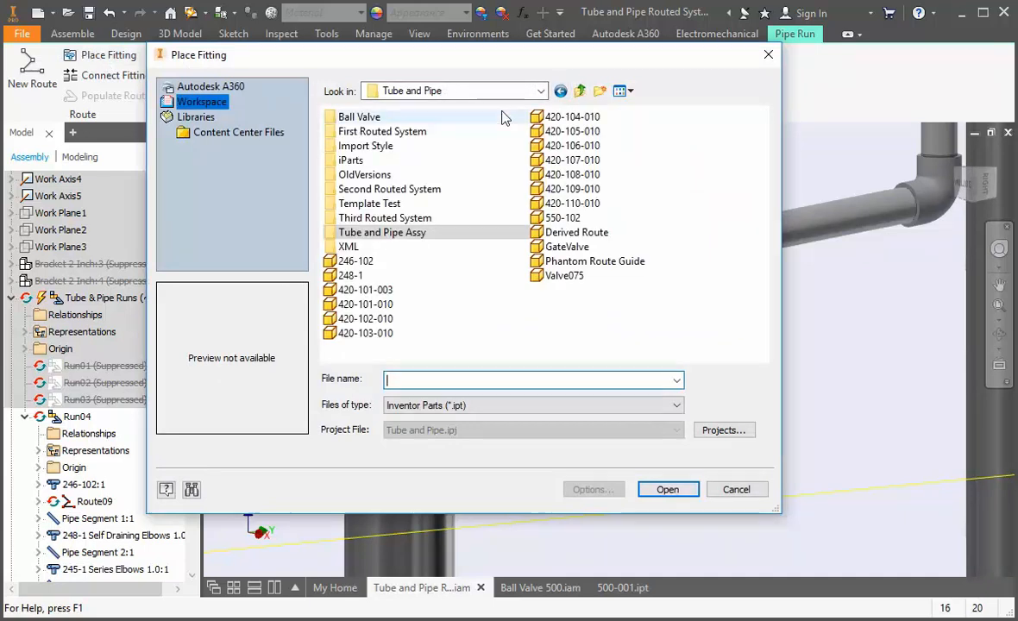
double_click(356, 117)
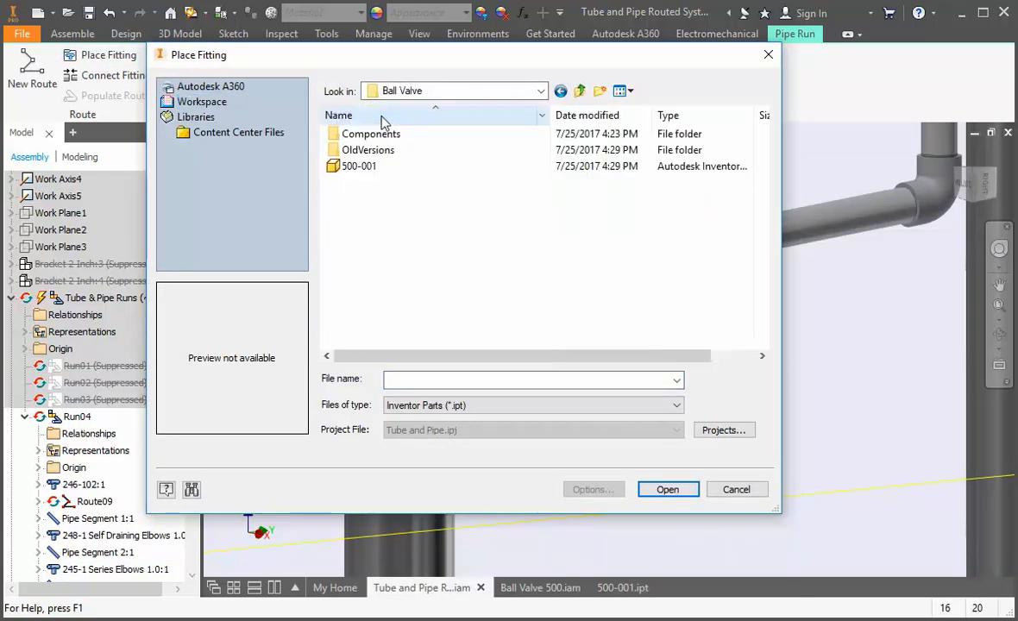
click(359, 166)
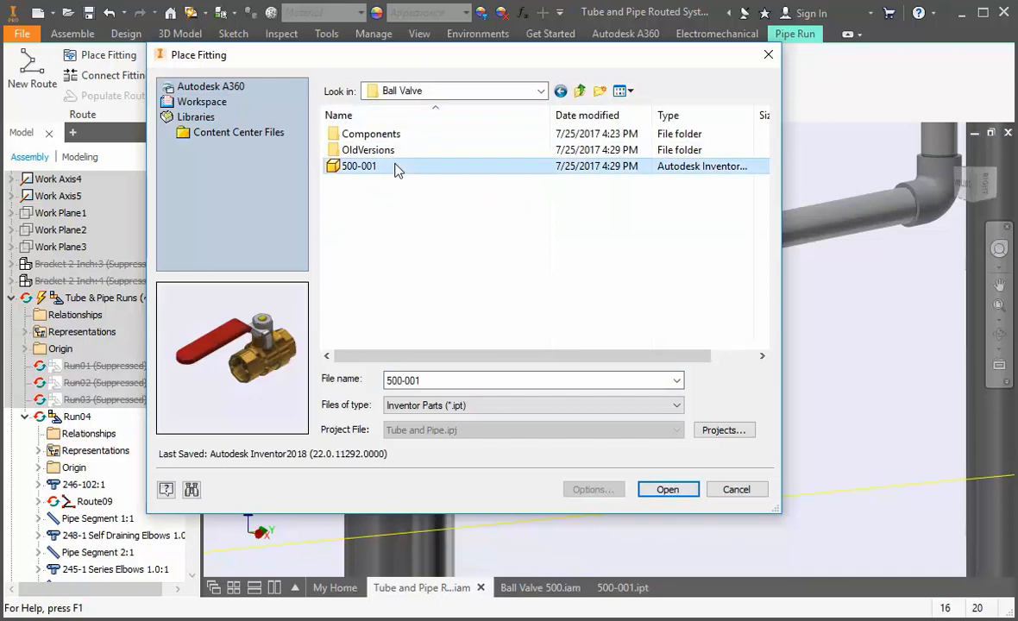
click(668, 490)
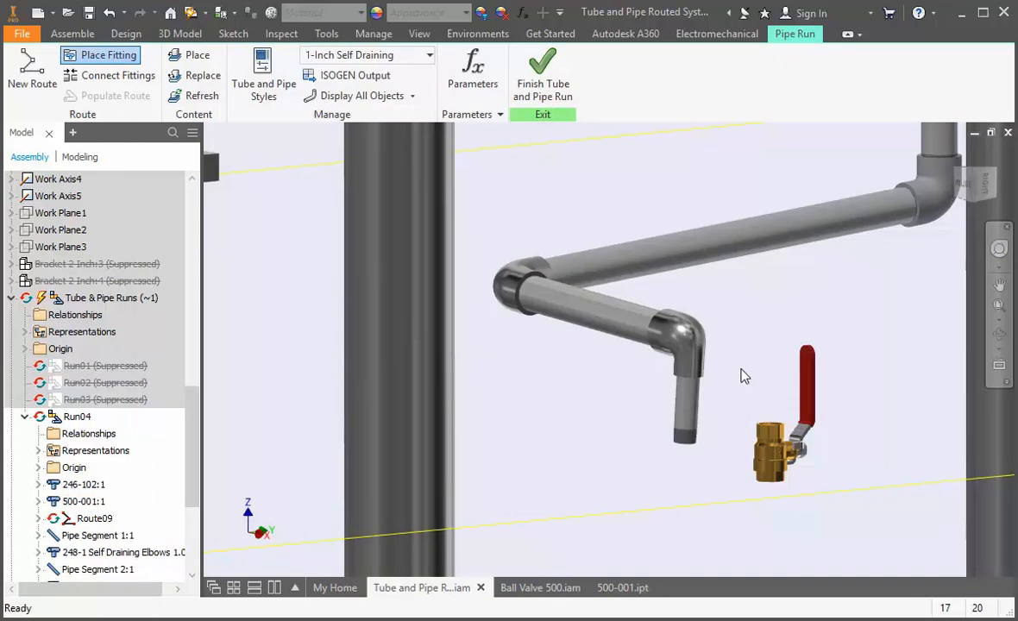
mouse_move(294, 237)
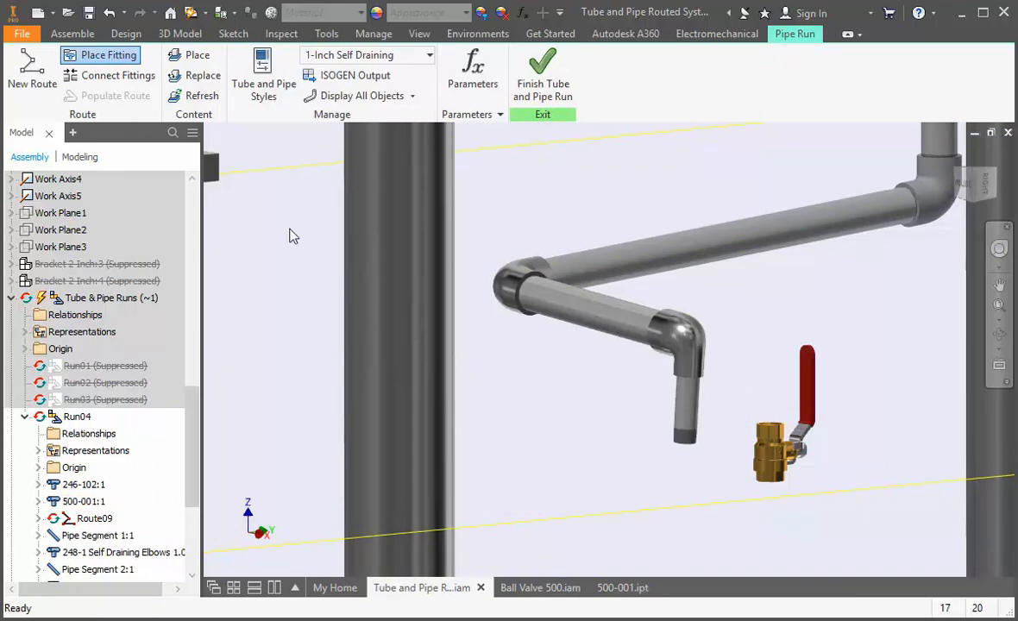
mouse_move(117, 76)
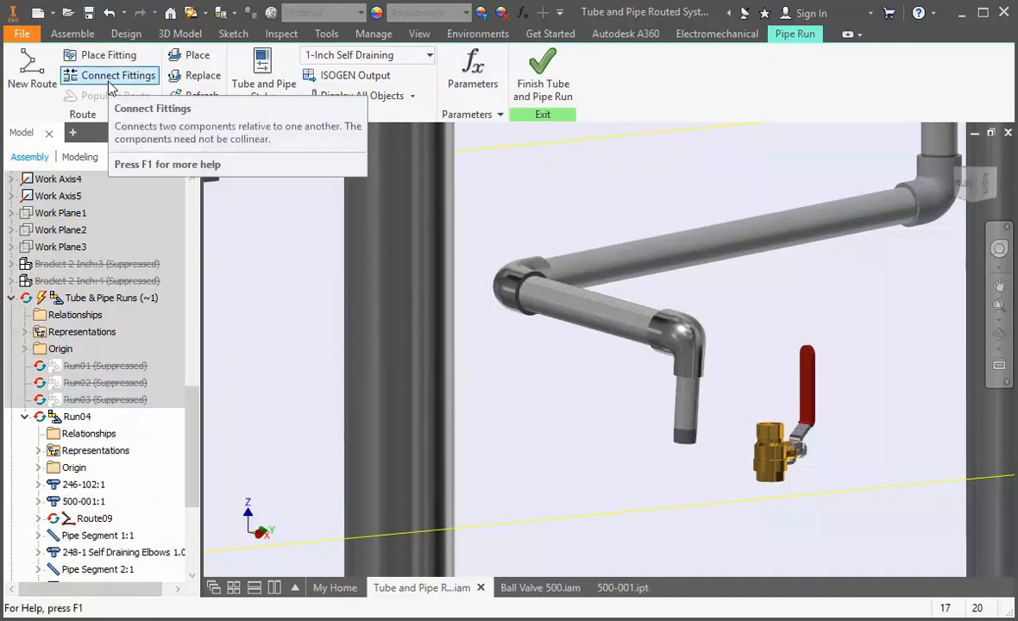
- Connect the ball valve onto the nipple's open lower end
click(117, 76)
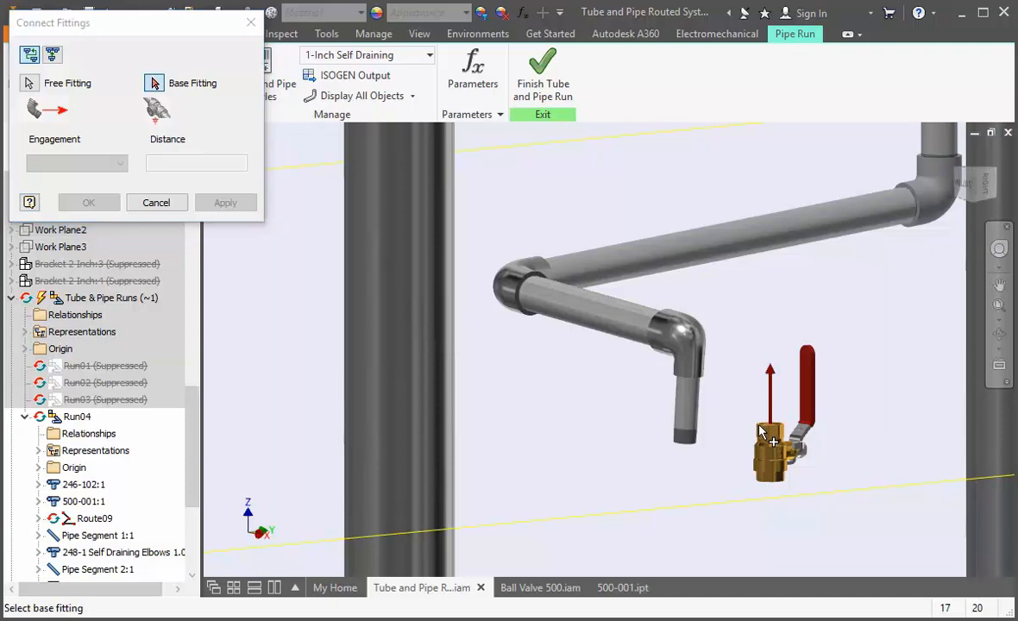
click(681, 458)
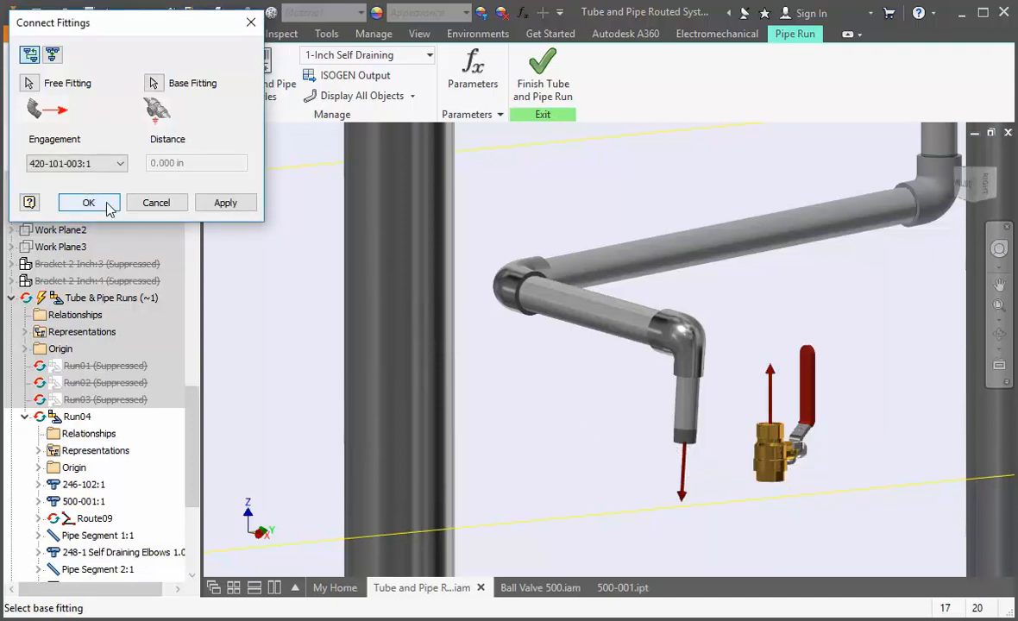
click(86, 202)
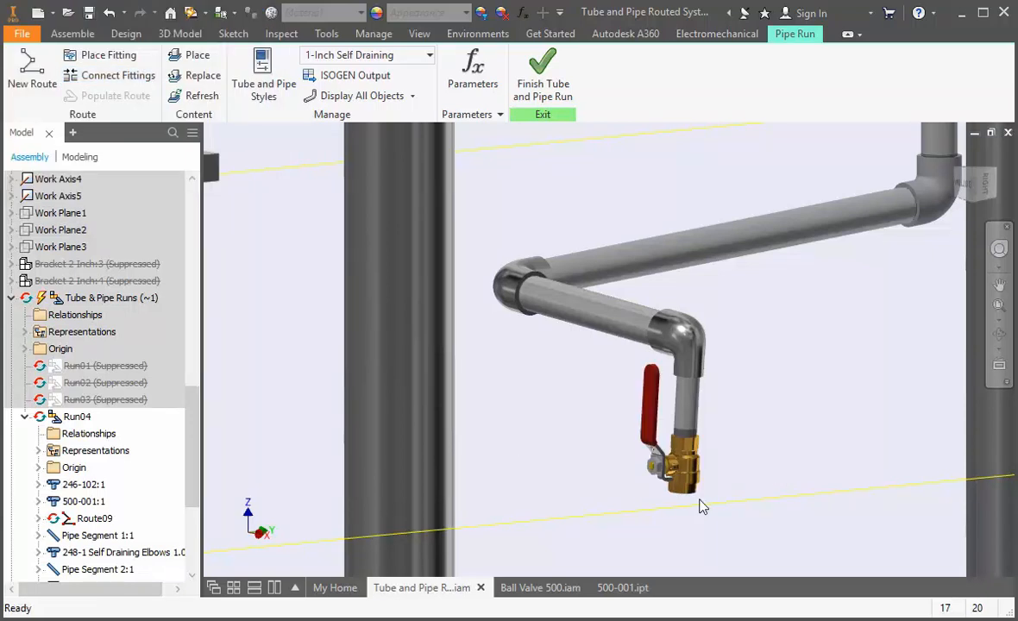
mouse_move(732, 507)
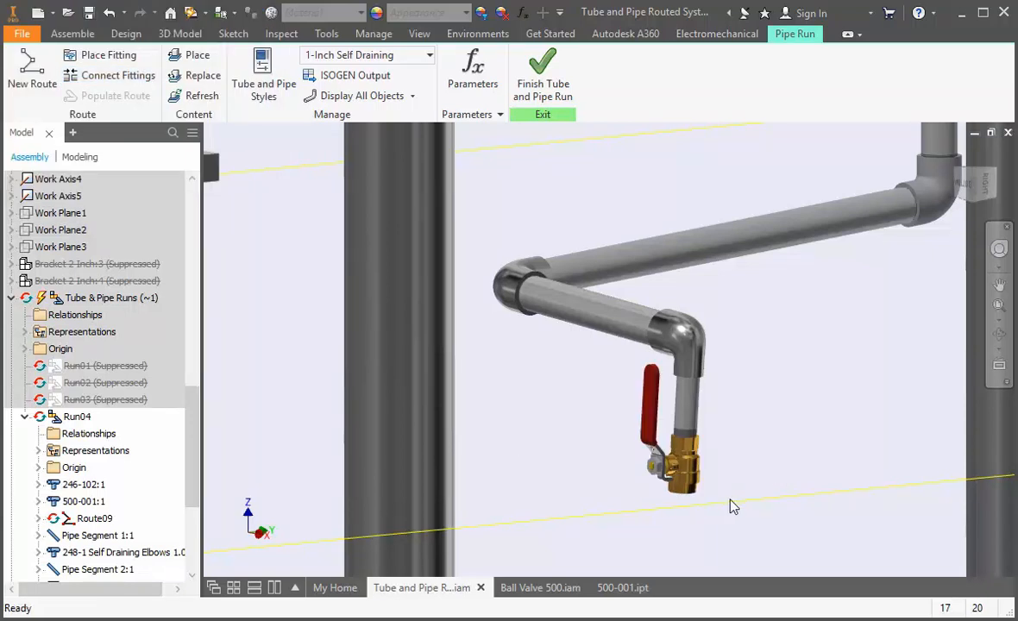
- Rotate the ball valve about the nipple so its red handle points up, viewed from the tank stand
click(683, 462)
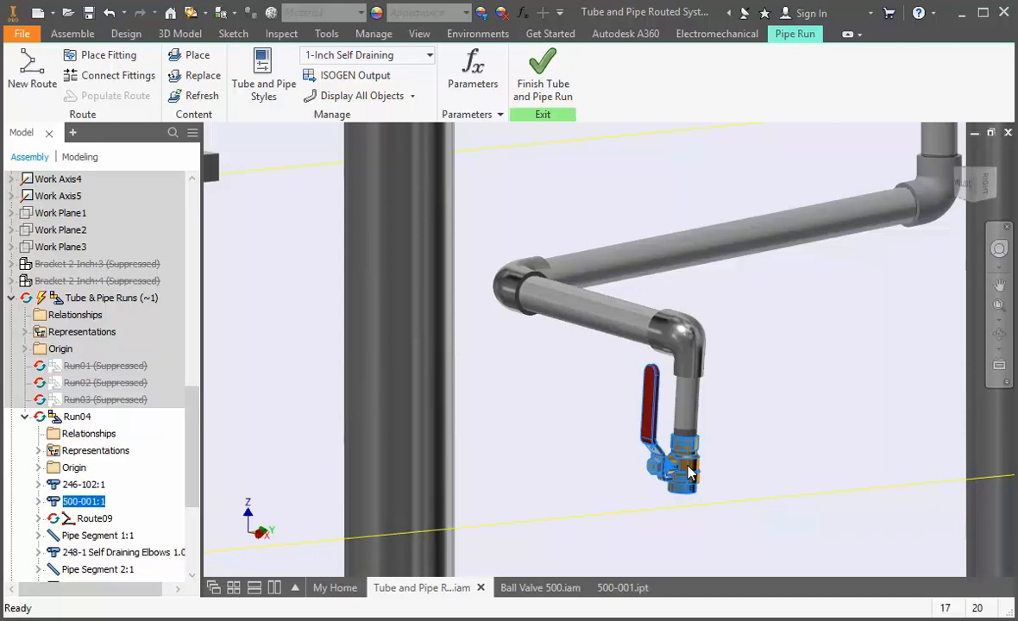
right_click(690, 473)
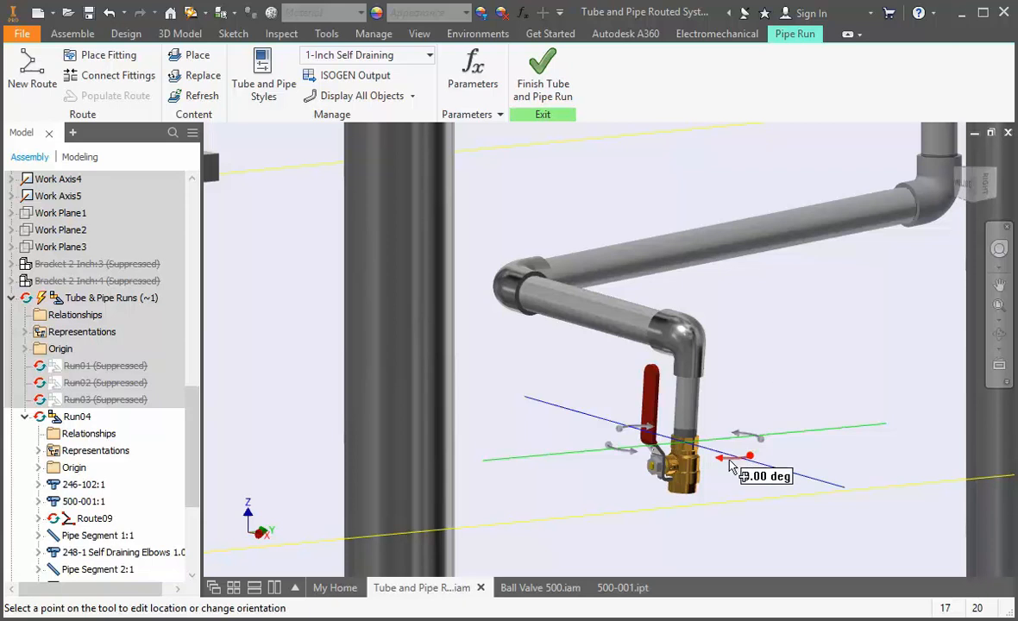
drag(734, 466, 780, 452)
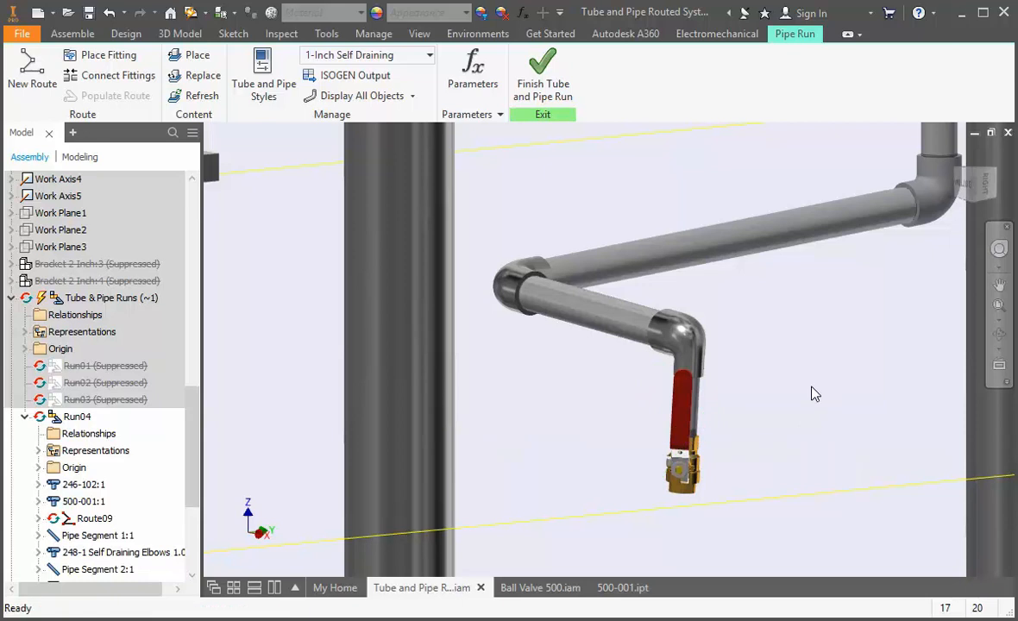
drag(814, 393, 687, 473)
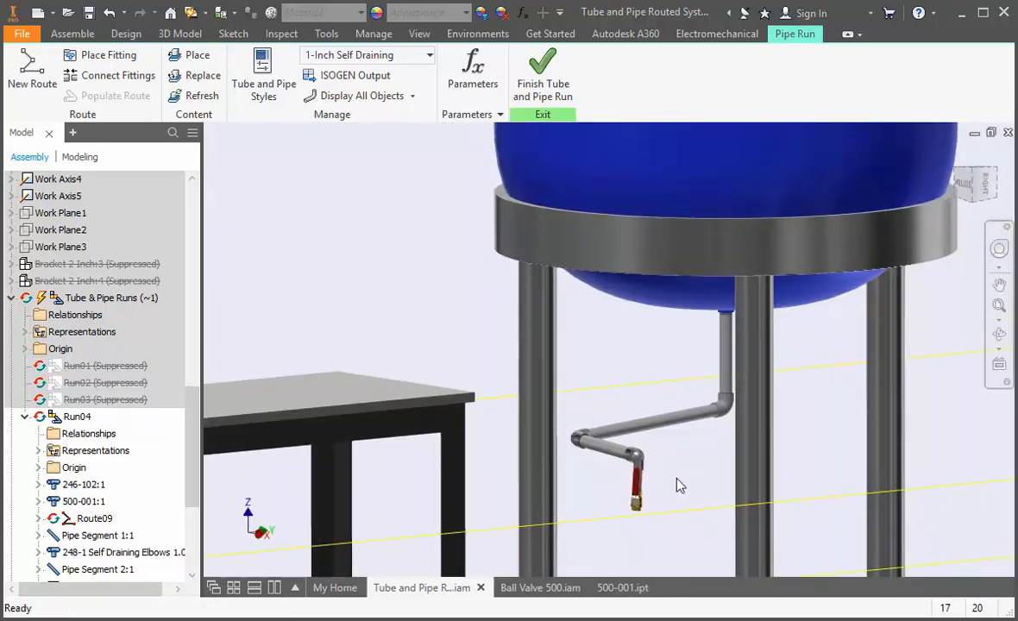
- Finish the Tube and Pipe run and save the tank assembly with all changed dependents
click(542, 72)
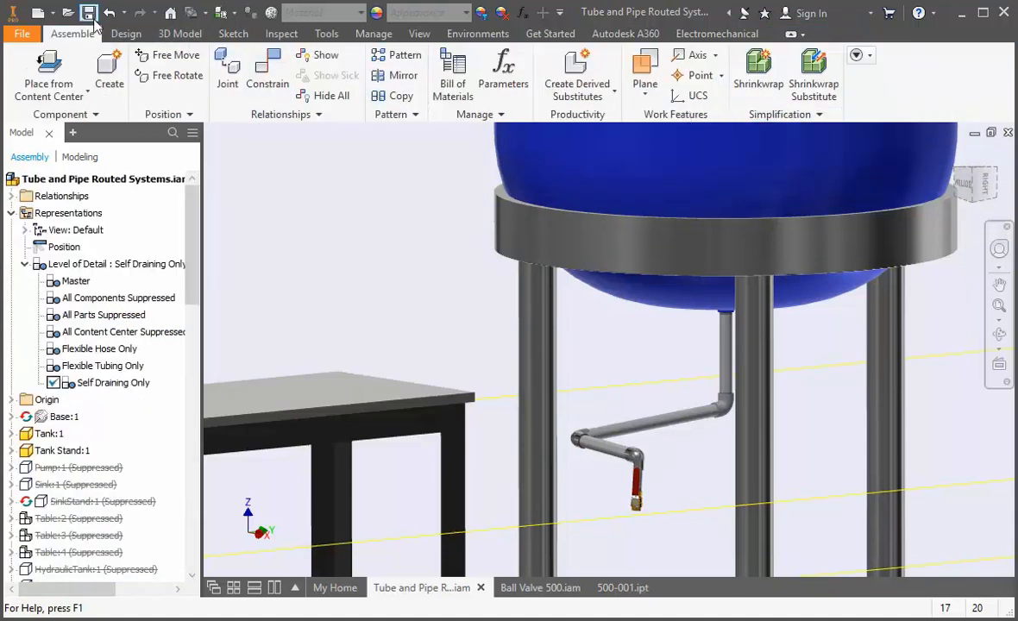
click(85, 12)
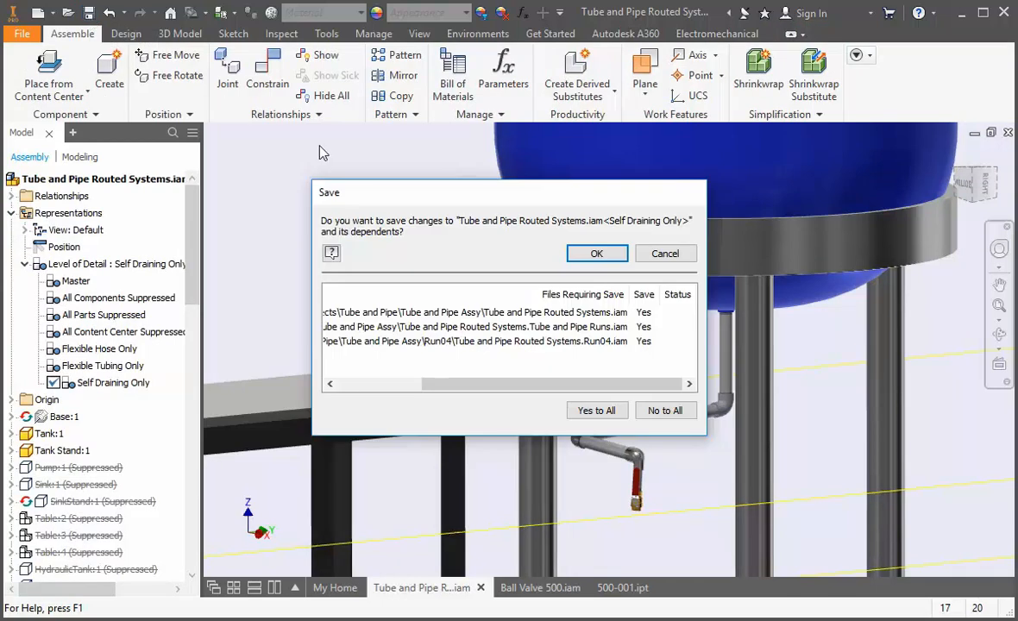
click(597, 252)
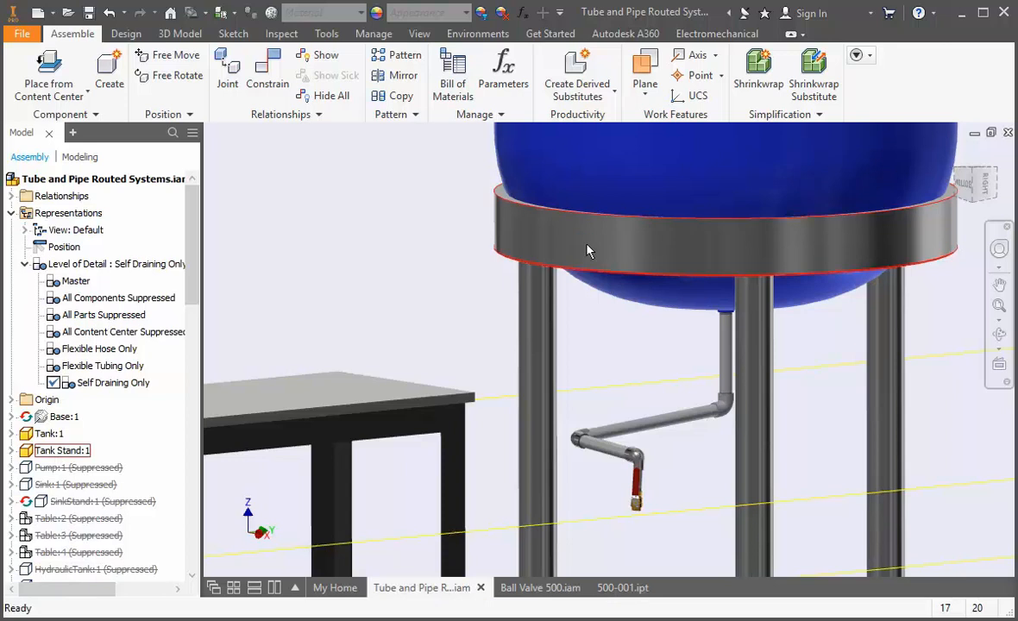
mouse_move(452, 76)
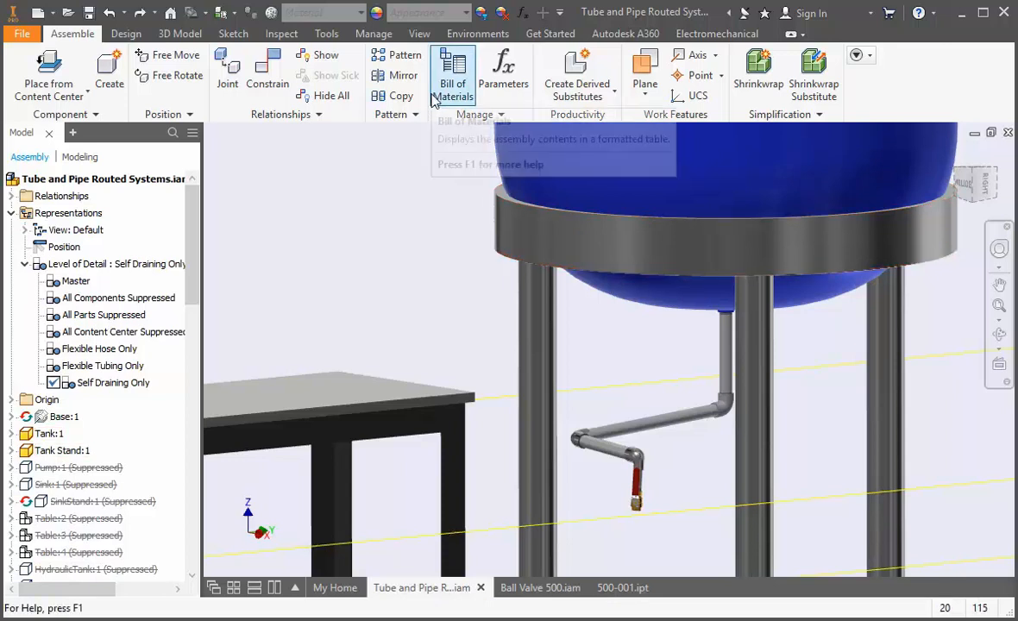
- Show the Bill of Materials scrolled to Run04 listing its elbows, 420-101 nipple and 500-001 valve
click(452, 69)
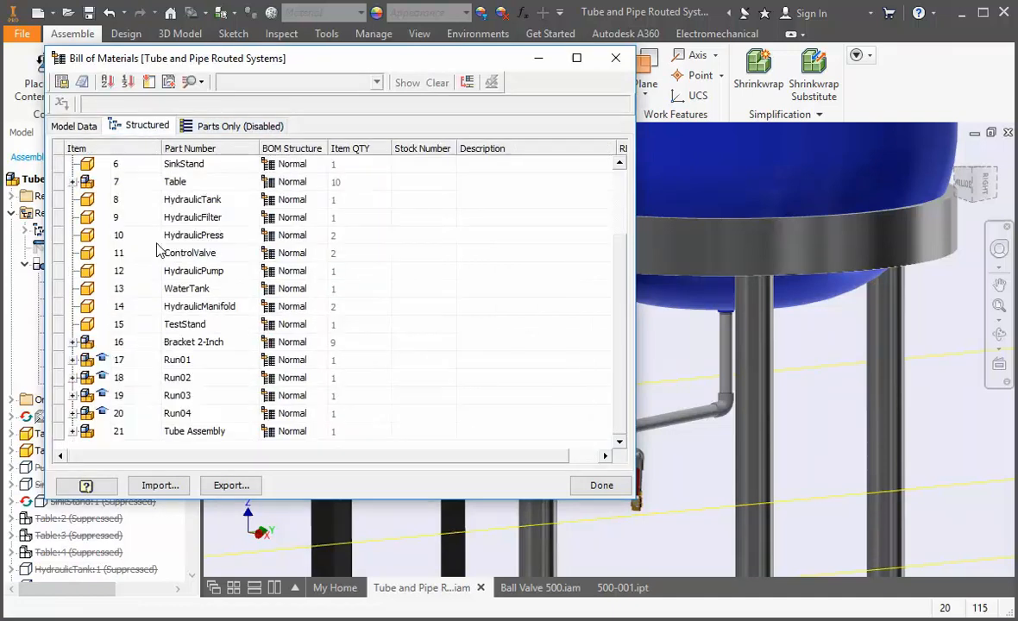
mouse_move(100, 408)
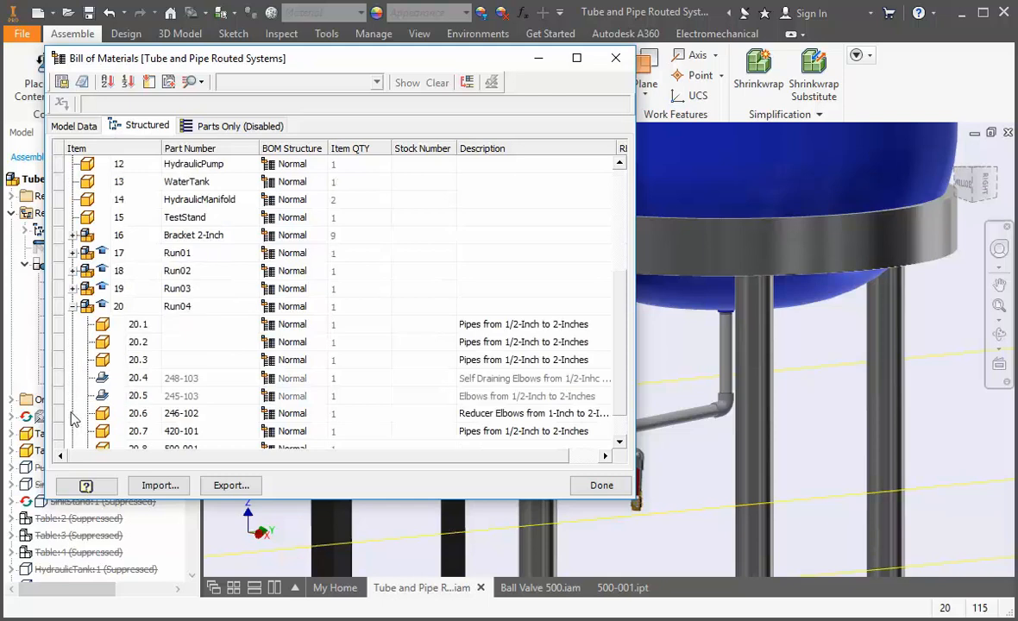
scroll(down, 3)
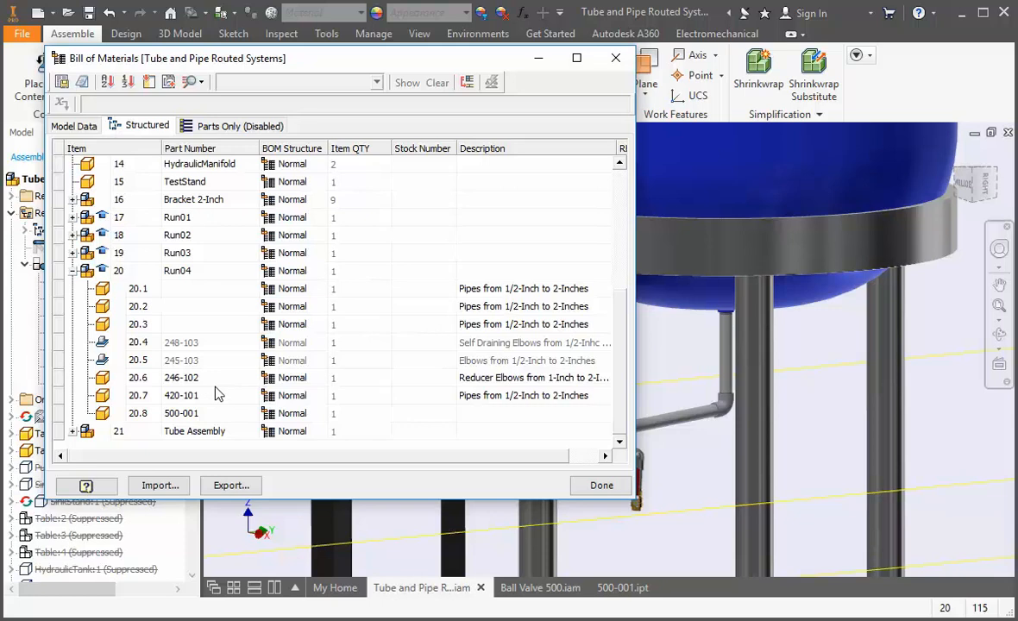
mouse_move(188, 288)
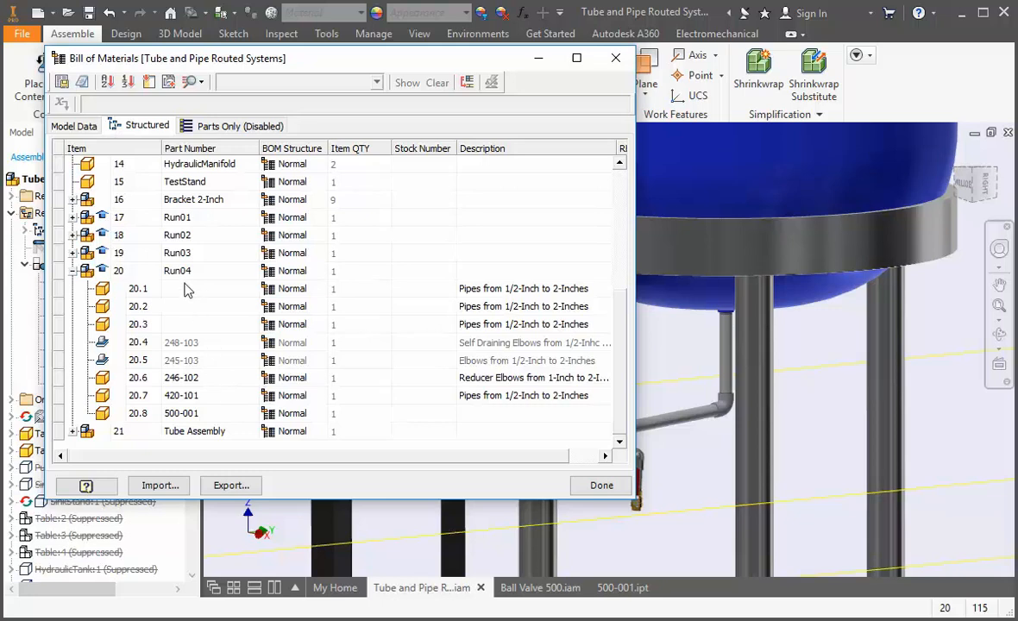
mouse_move(200, 339)
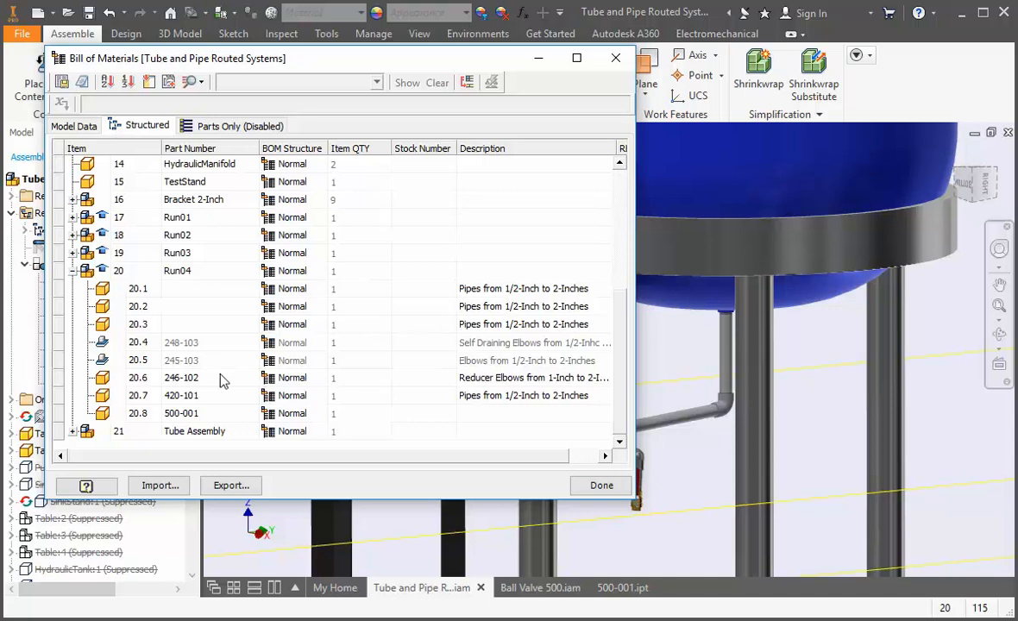
mouse_move(206, 274)
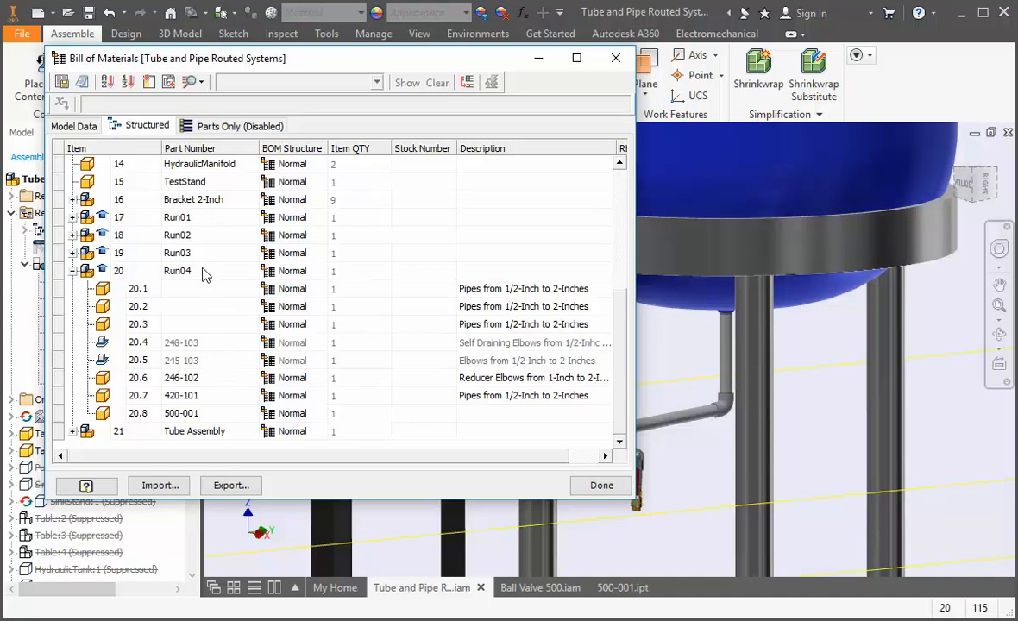